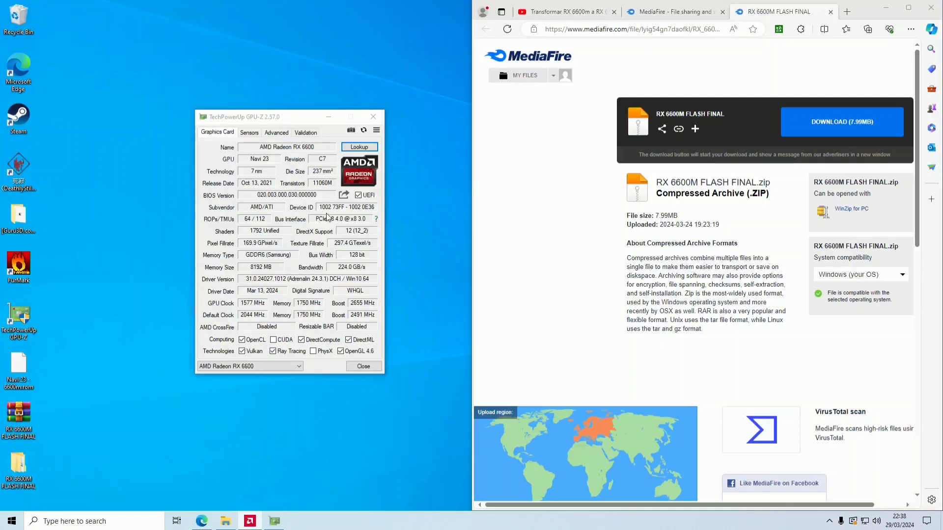
mouse_move(83, 260)
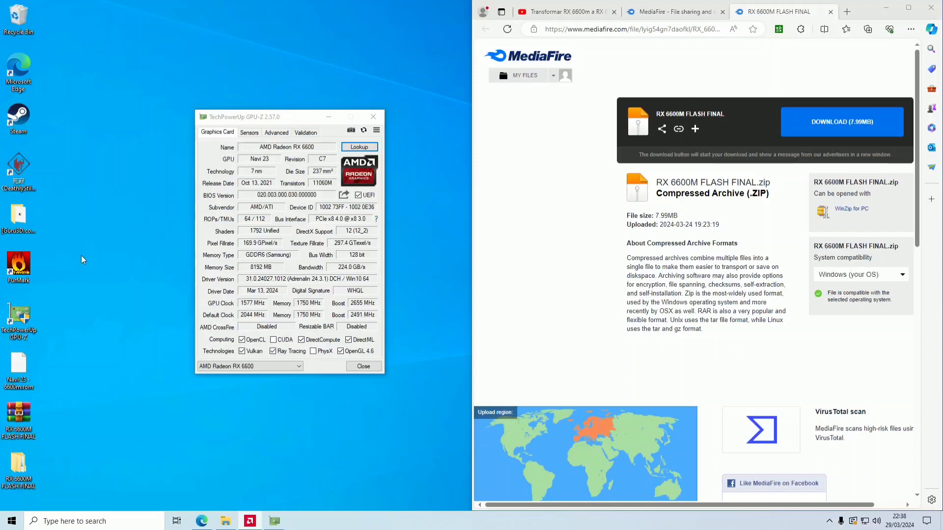
mouse_move(74, 321)
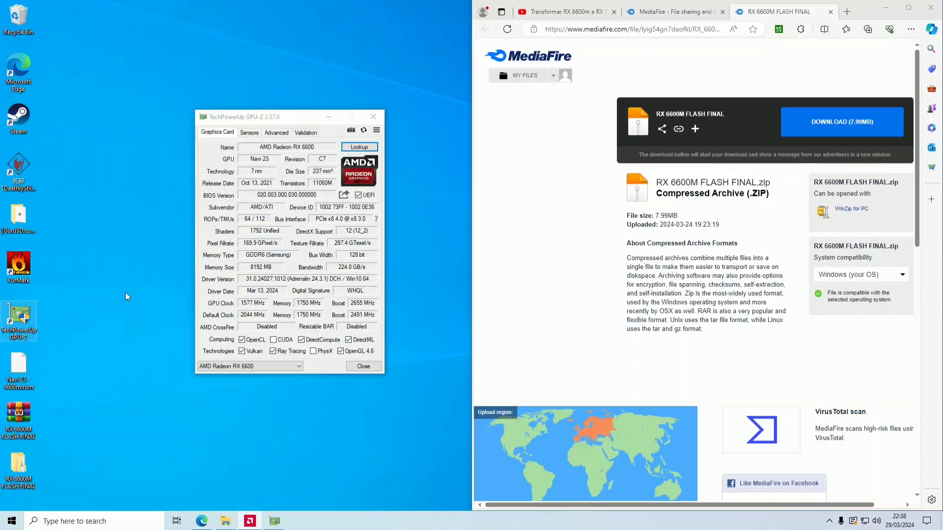
Show GPU-Z's save-to-file and submit-online options for the RX 6600 BIOS.
click(343, 194)
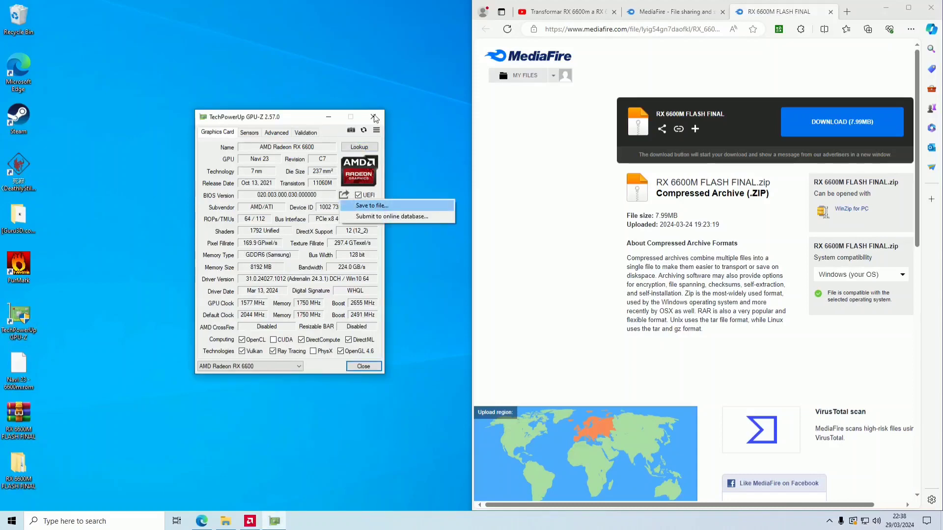
Close GPU-Z, leaving the RX 6600M FLASH FINAL.zip MediaFire page visible.
click(373, 116)
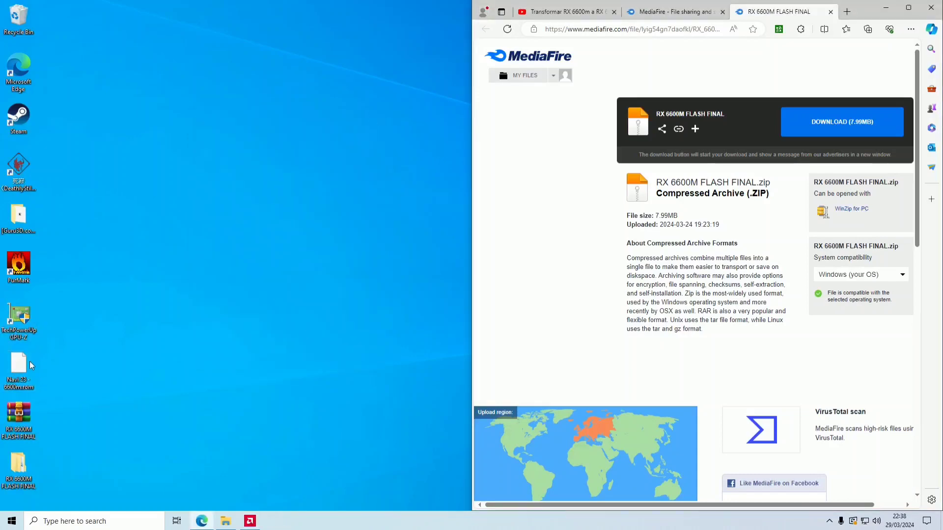
mouse_move(186, 332)
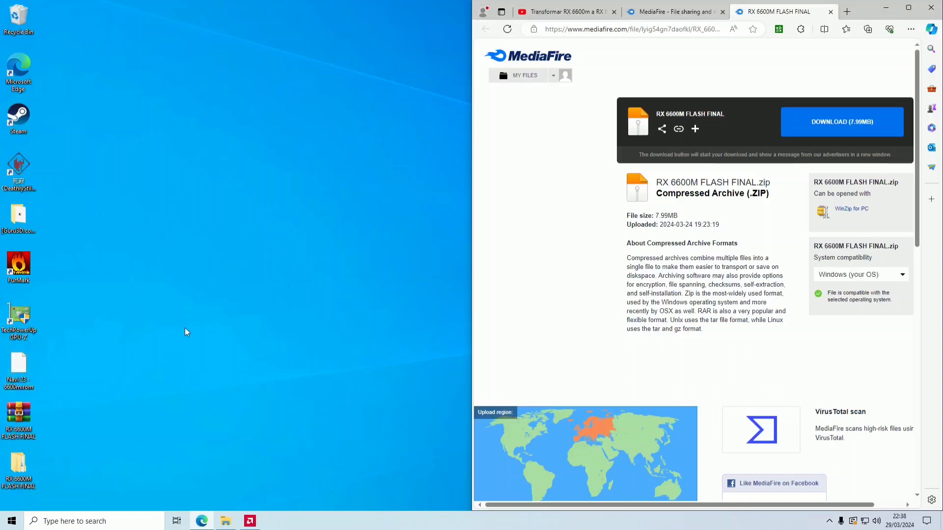
mouse_move(625, 271)
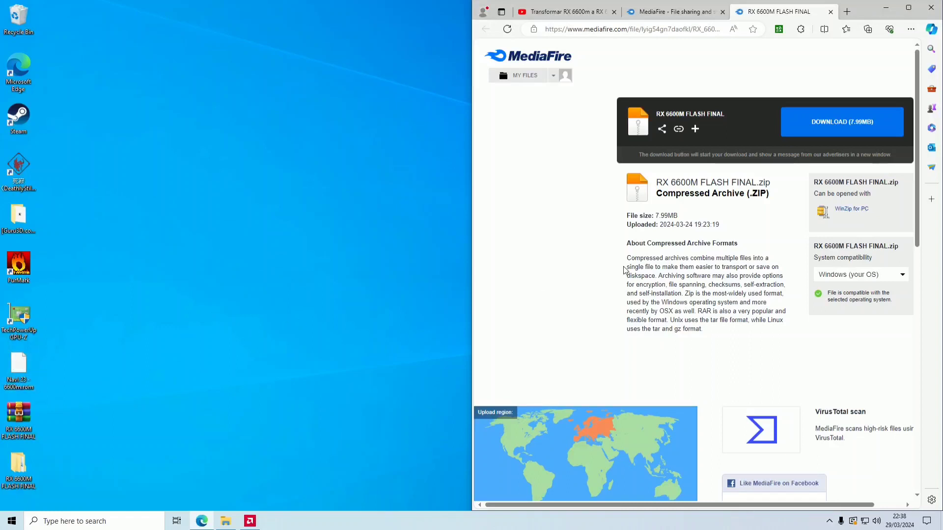
mouse_move(725, 253)
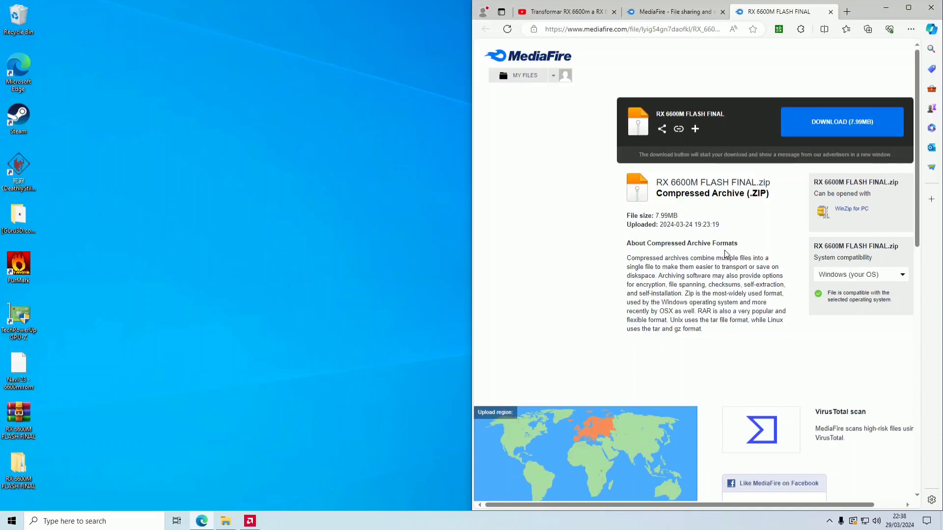
mouse_move(715, 186)
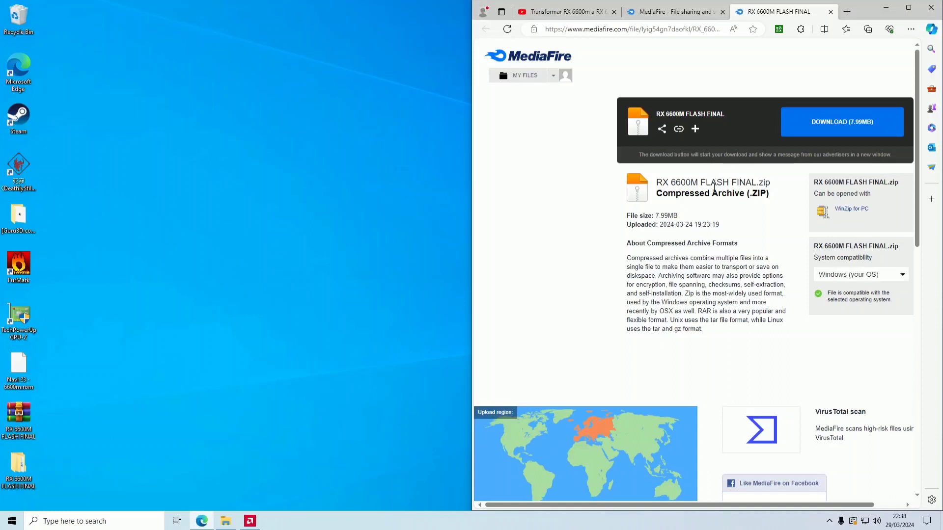
mouse_move(772, 110)
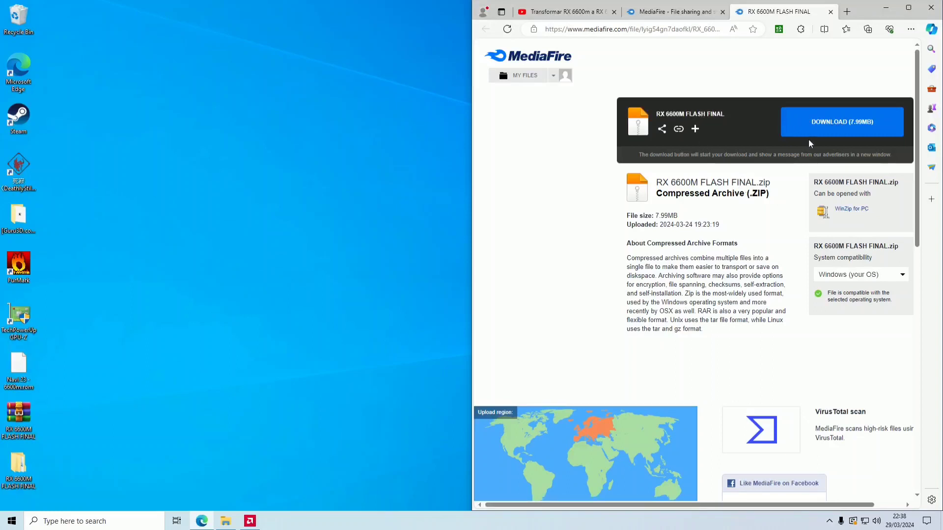
mouse_move(335, 250)
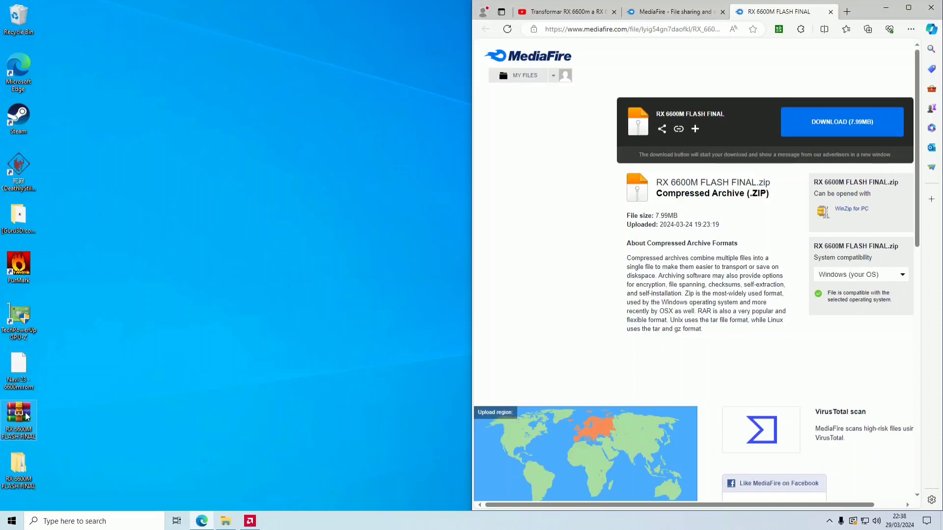
mouse_move(48, 450)
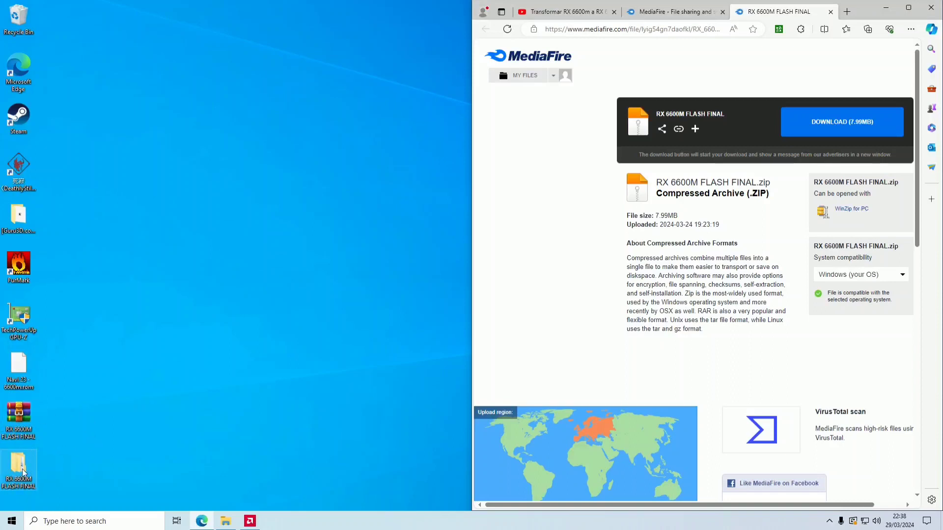
Browse into the nested RX 6600M FLASH FINAL folders and select INSTRUCTIONS.
double_click(19, 469)
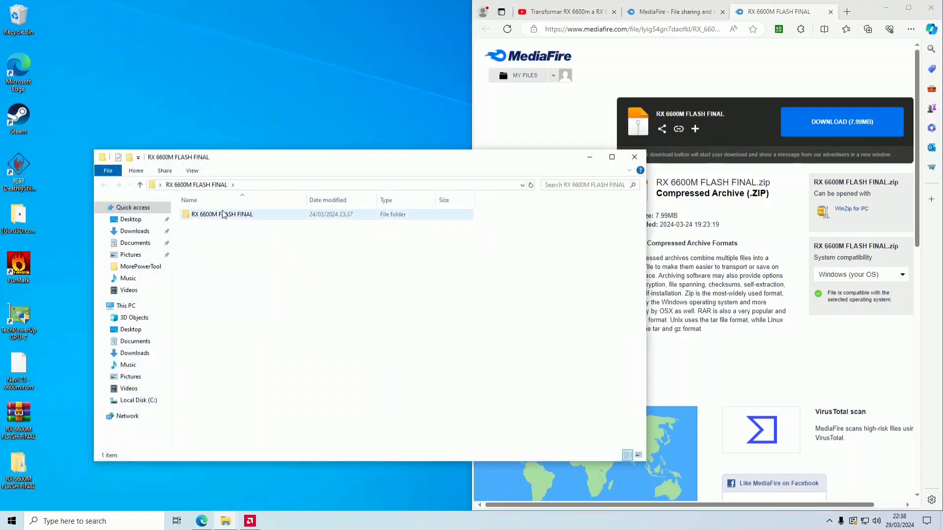
double_click(221, 214)
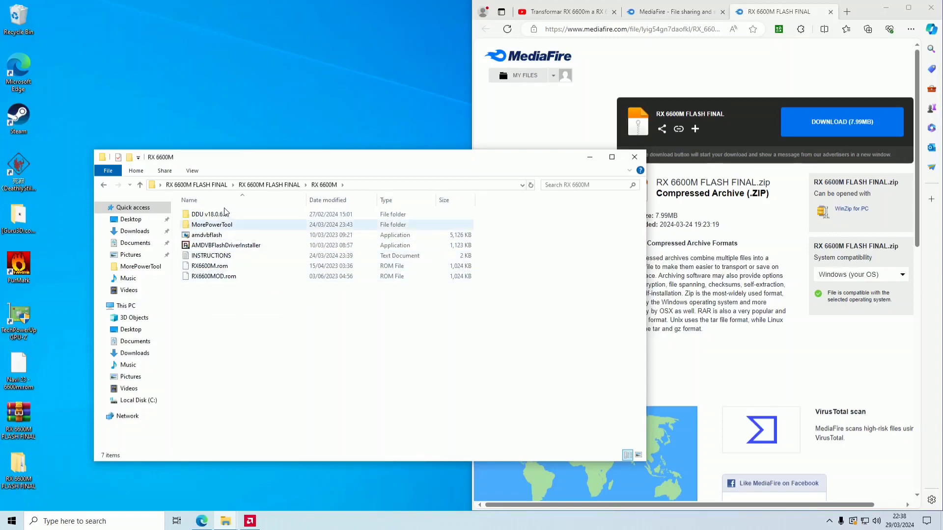
click(210, 255)
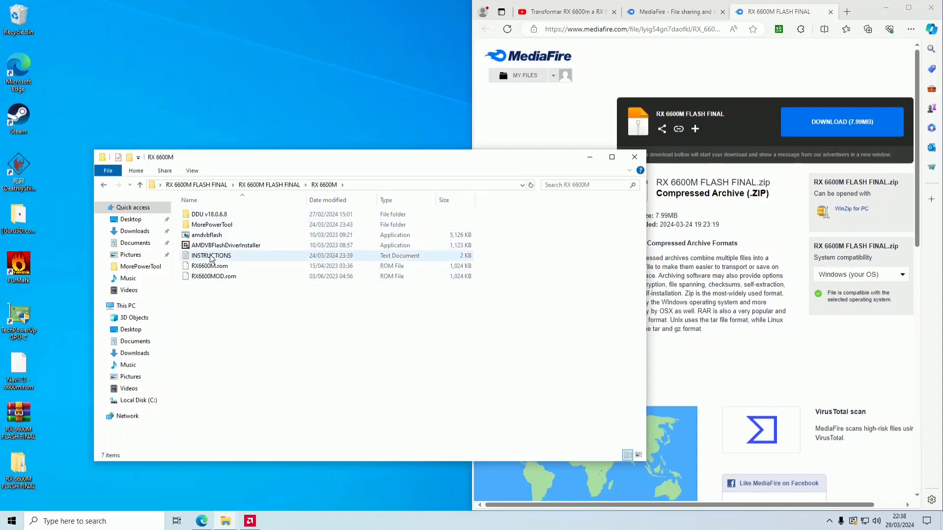
Open INSTRUCTIONS.txt in Notepad, snapped beside the RX 6600M folder.
double_click(211, 255)
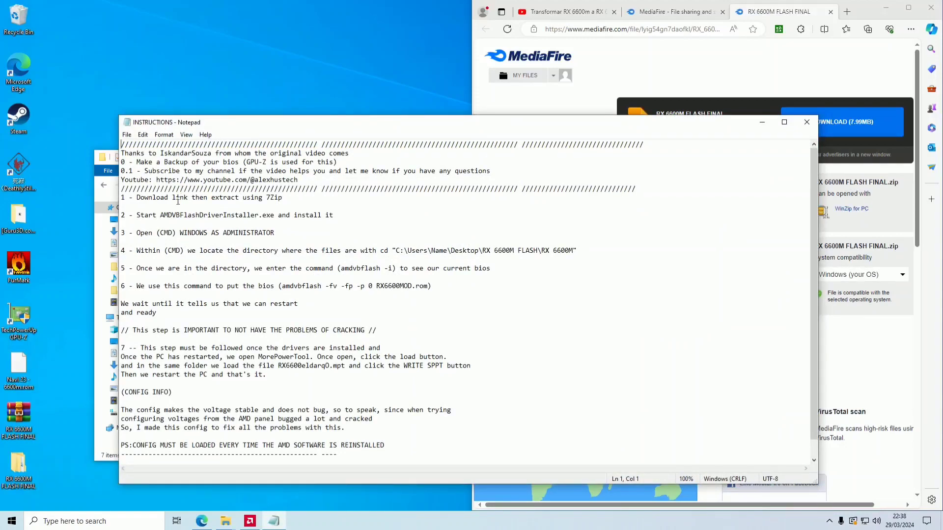
mouse_move(293, 290)
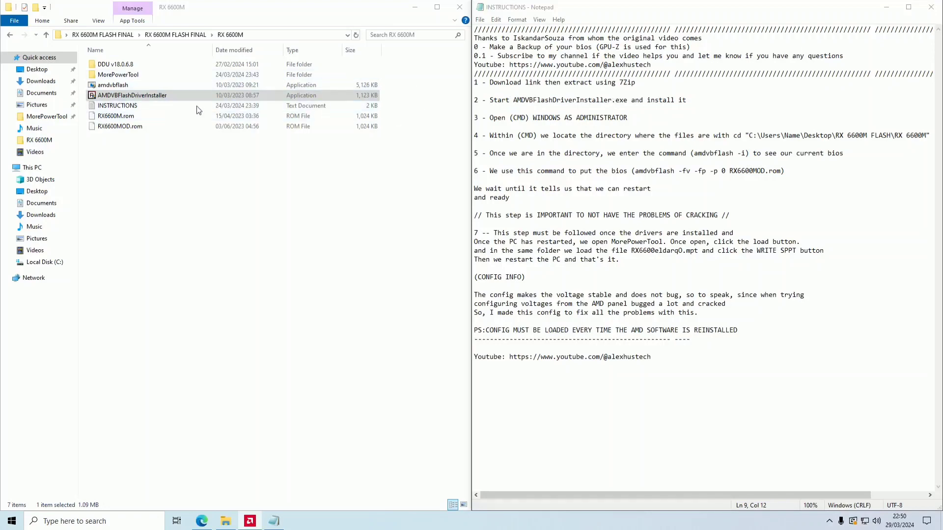
Install the AMDVBFlash driver with administrator approval, choosing option 'I'.
double_click(132, 95)
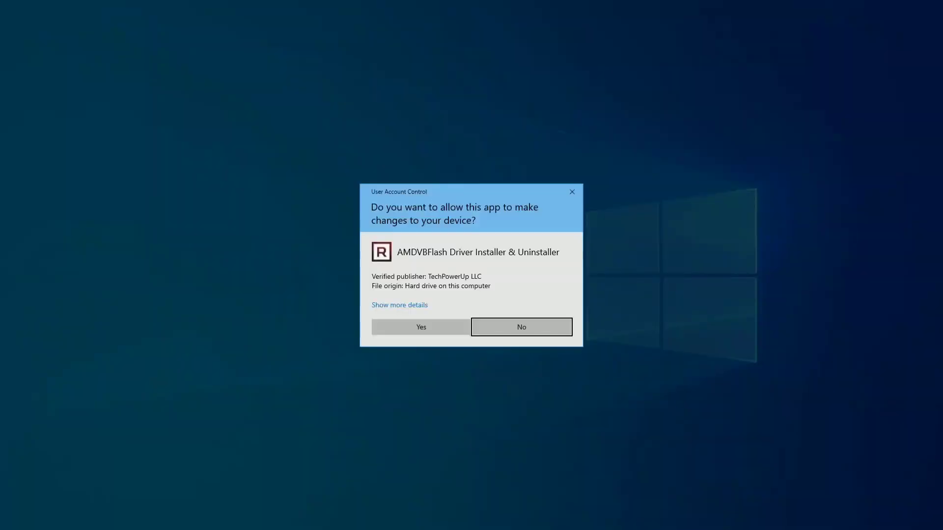
click(420, 326)
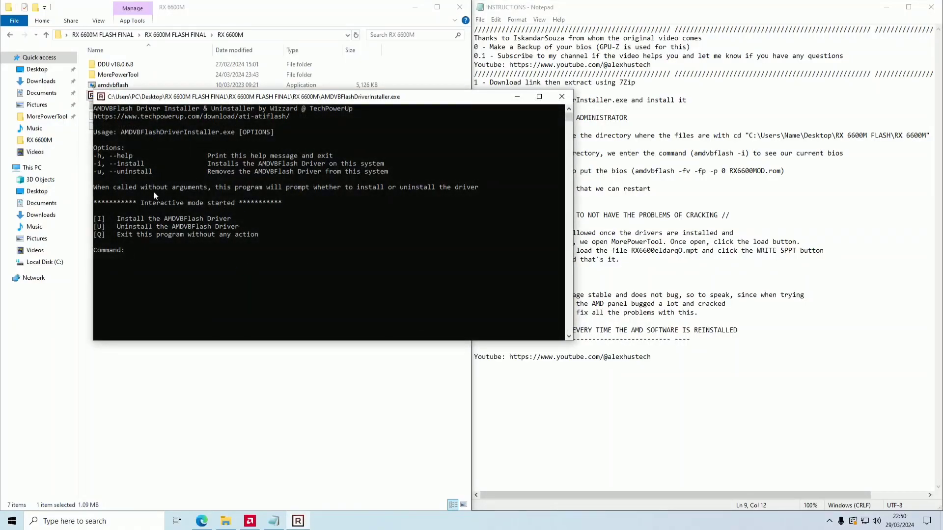
mouse_move(101, 227)
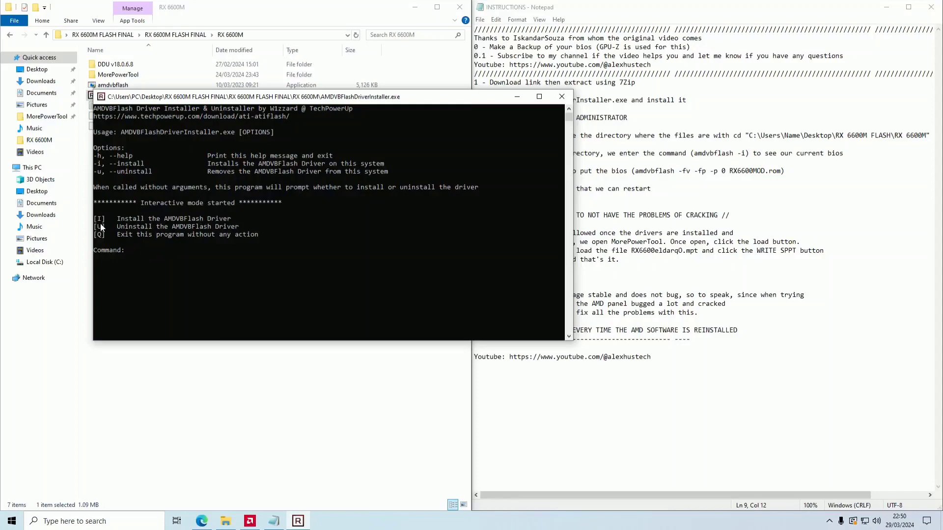
mouse_move(138, 261)
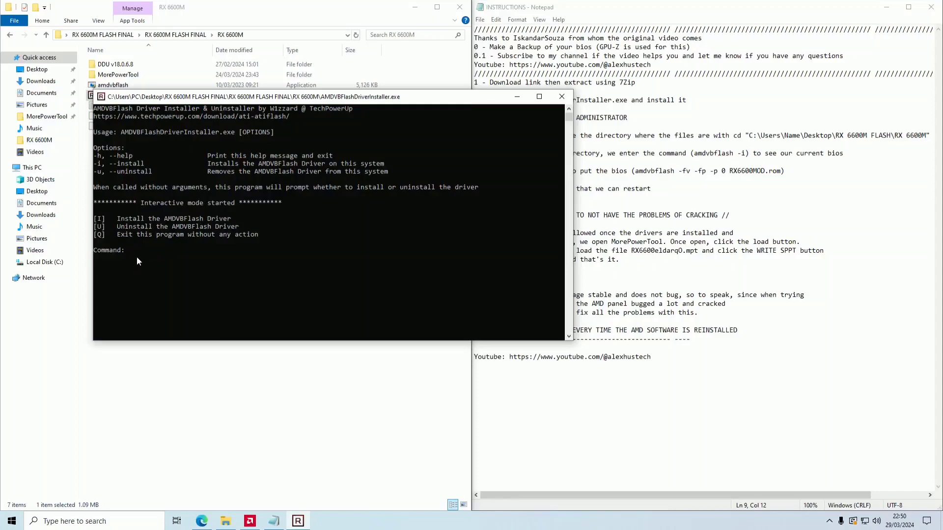
text(i)
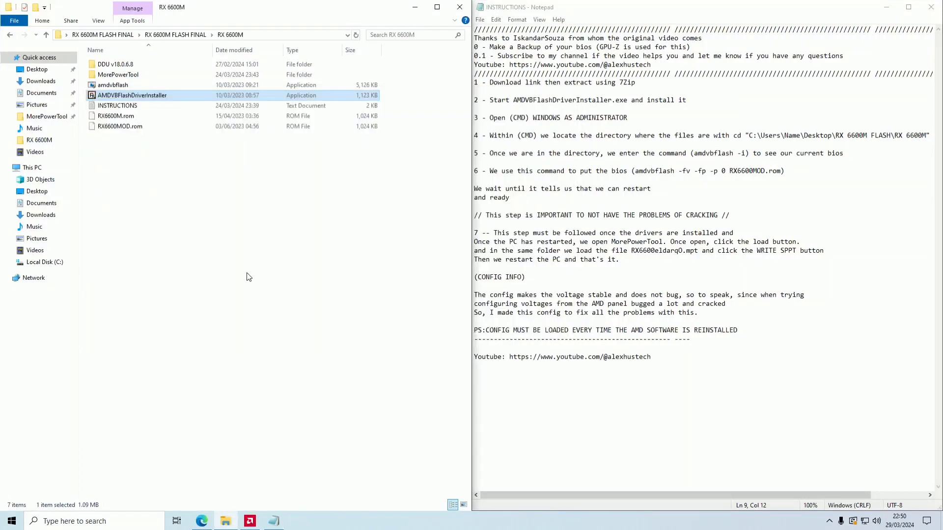
mouse_move(522, 104)
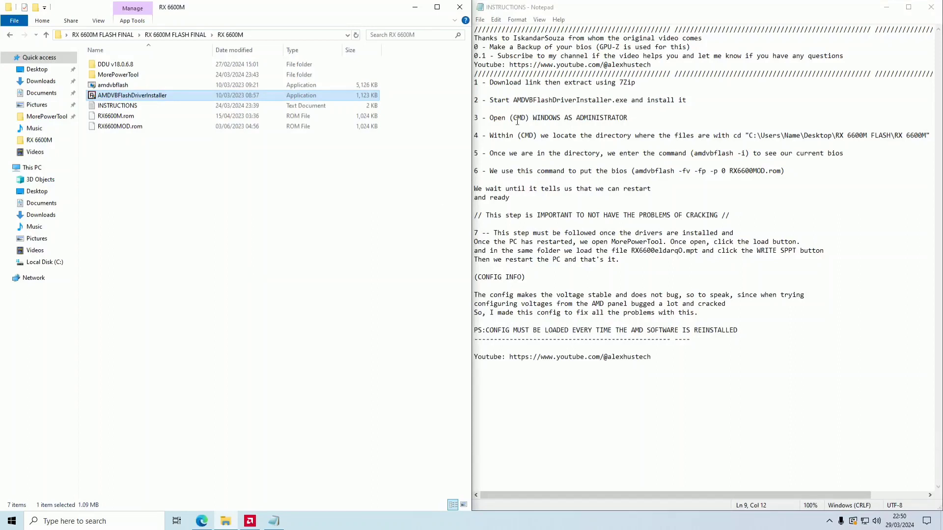
mouse_move(619, 122)
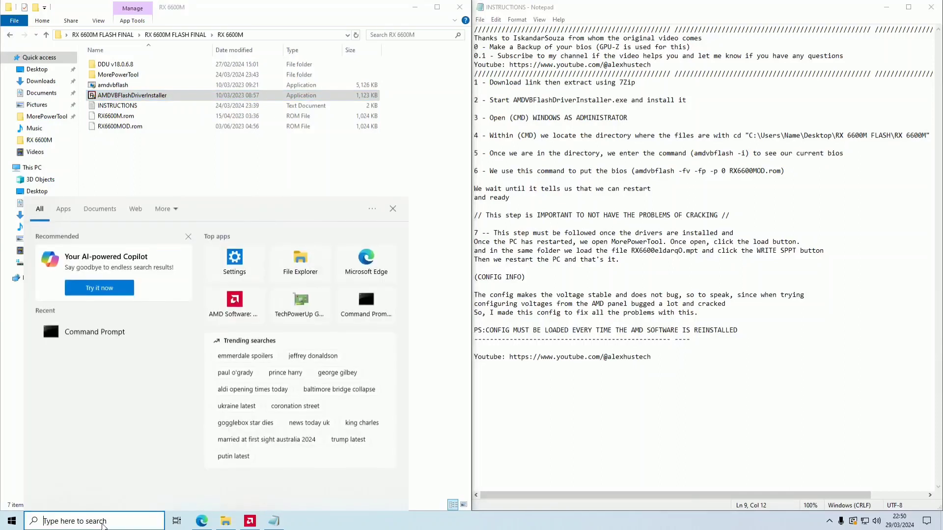
Launch Command Prompt as administrator by searching 'cmd'.
text(cmd)
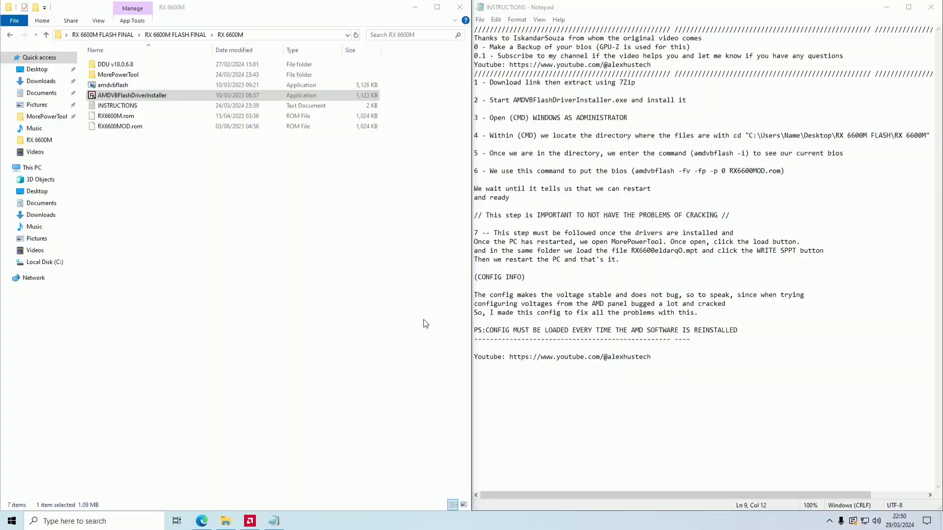
click(298, 521)
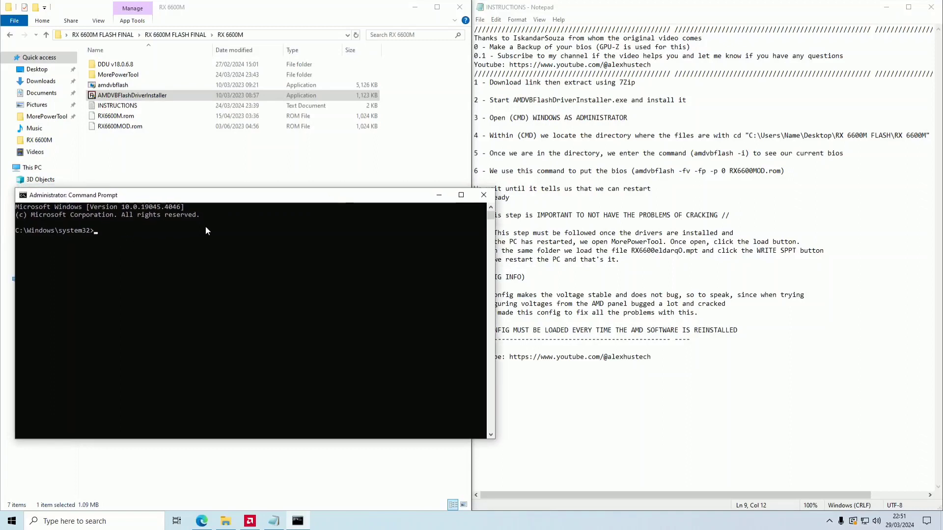
mouse_move(602, 134)
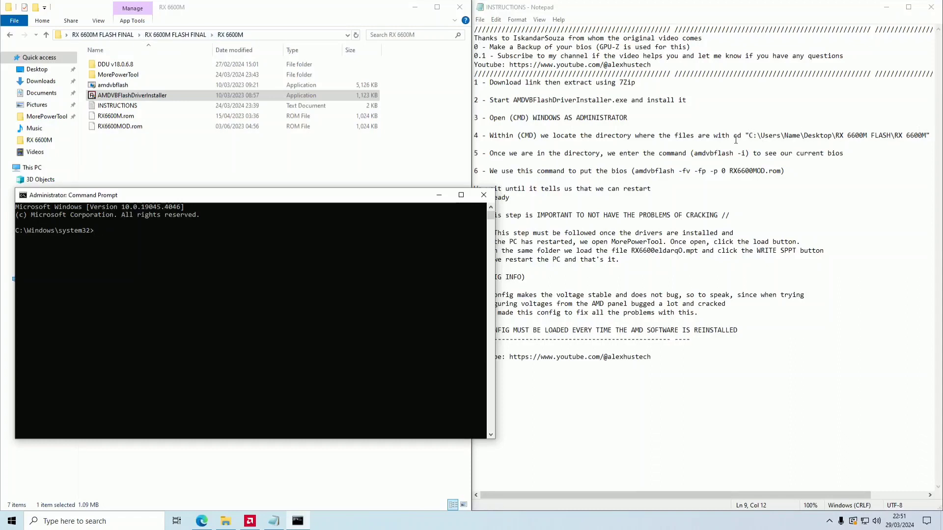
mouse_move(110, 233)
text(c)
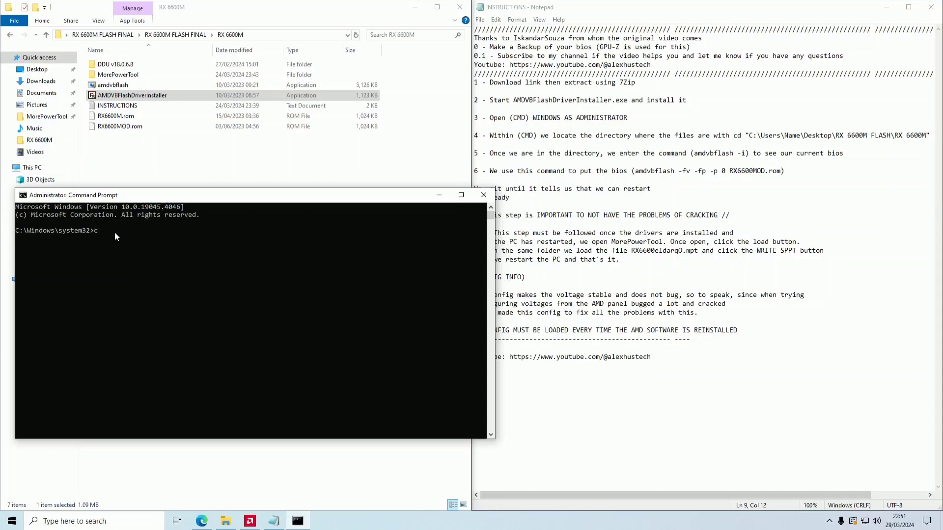
Change directory to C:\Users\PC\Desktop\RX 6600M FLASH FINAL\RX 6600M FLASH FINAL\RX 6600M.
text(d)
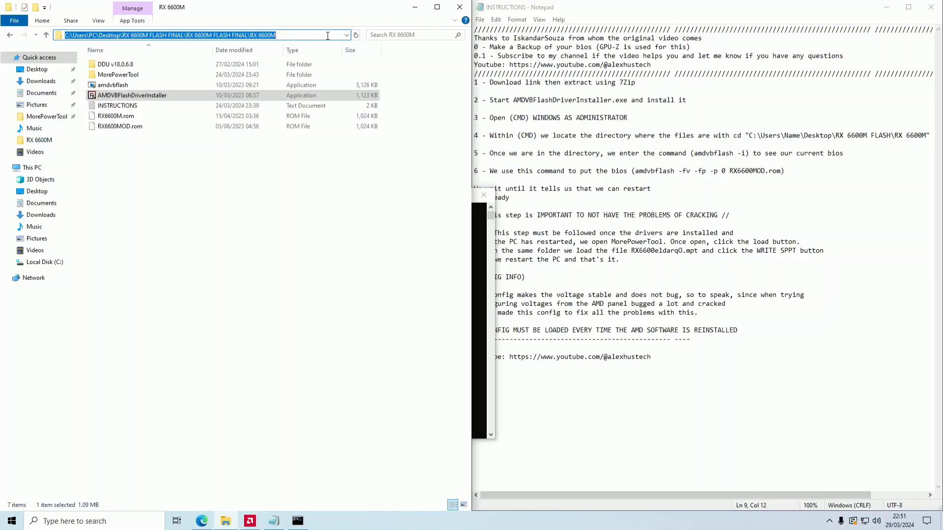
mouse_move(100, 37)
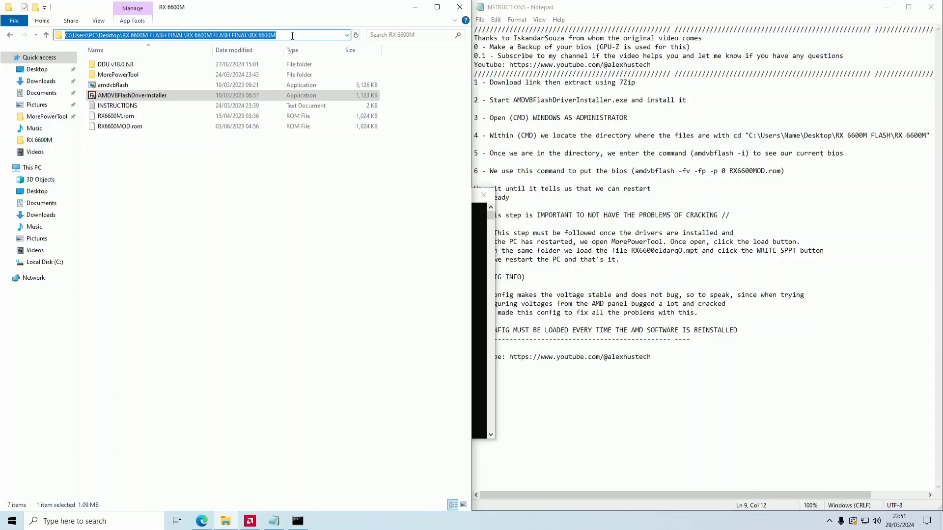
mouse_move(413, 8)
text(cd)
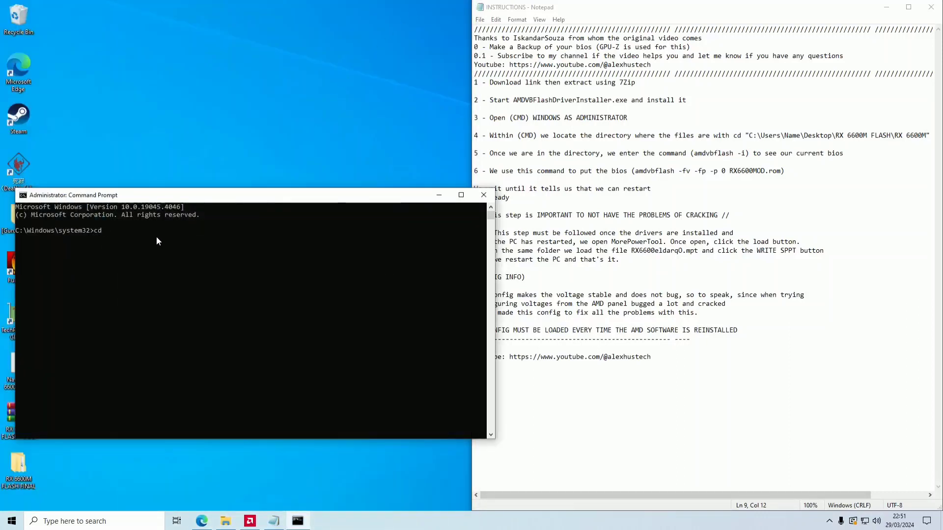
text(C:\Users\PC\Desktop\RX 6600M FLASH FINAL\RX 6600M FLASH FINAL\RX 6600M)
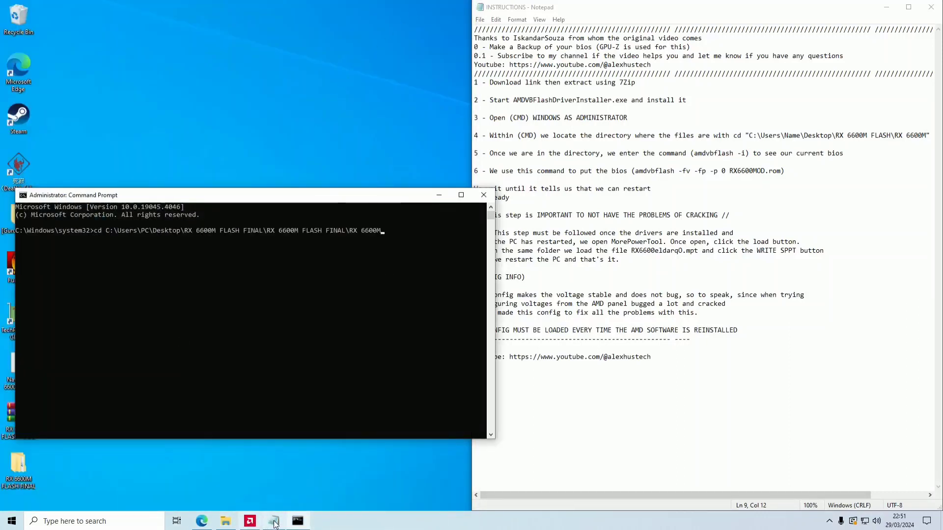
click(226, 520)
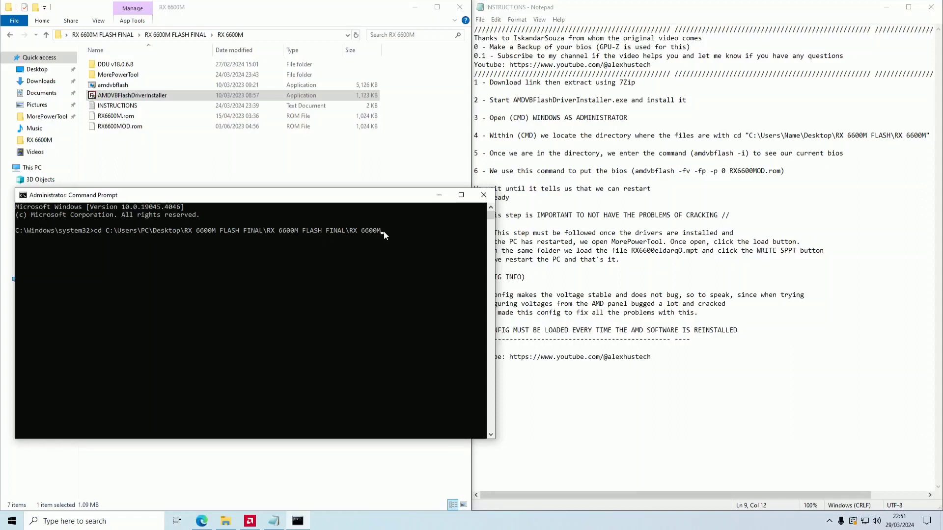
key(Return)
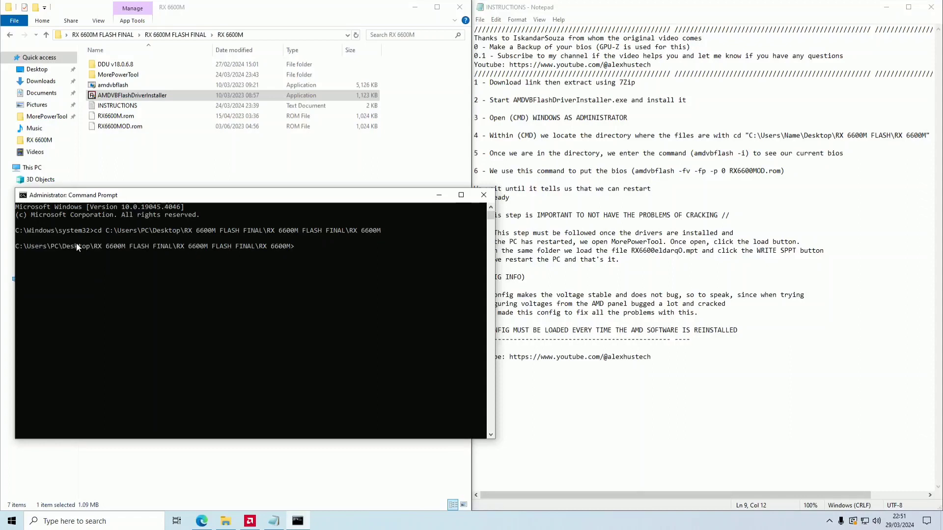
mouse_move(96, 238)
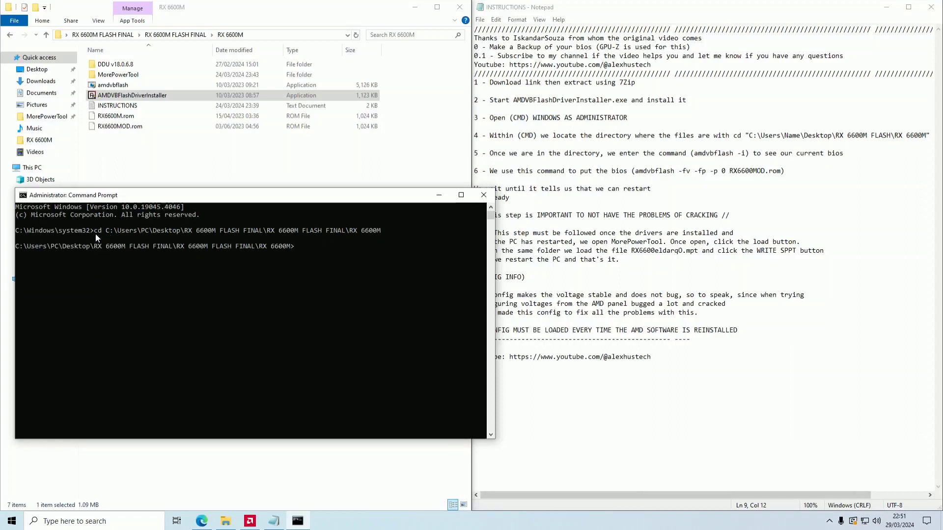
mouse_move(83, 235)
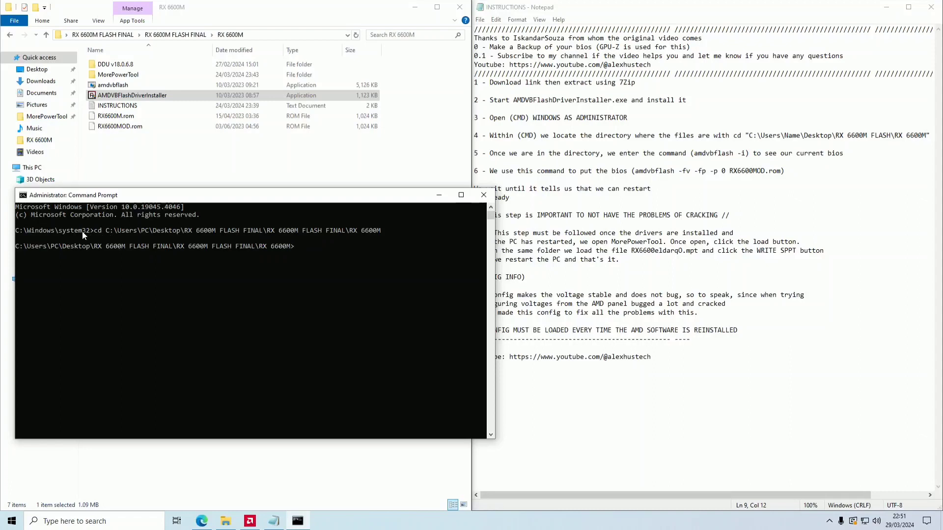
mouse_move(155, 253)
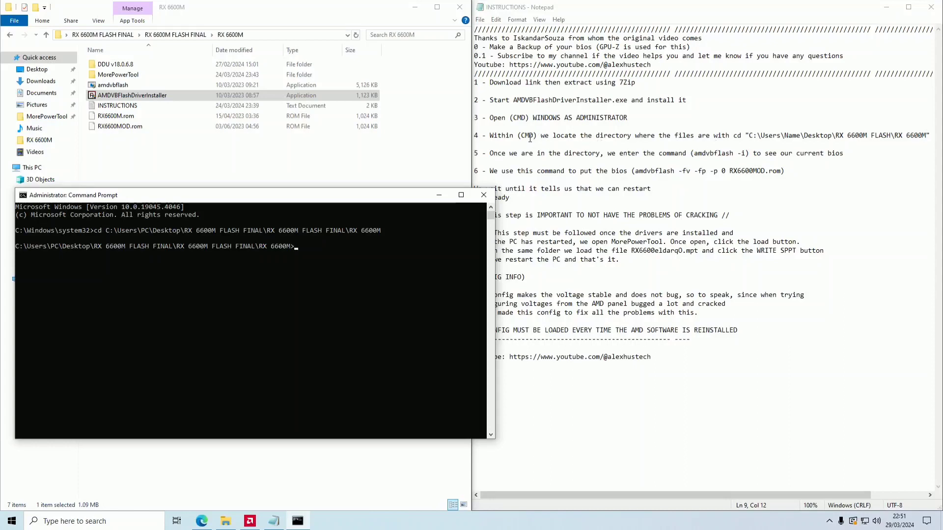
mouse_move(562, 153)
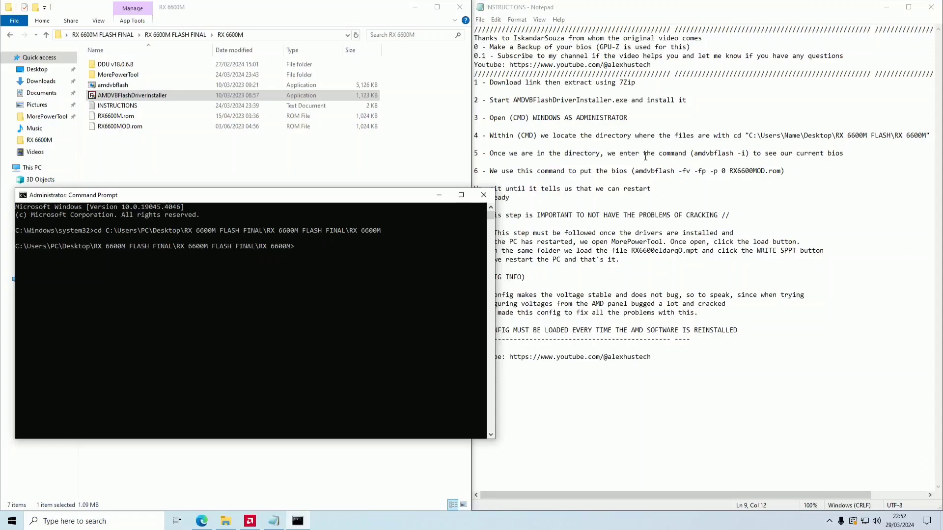
Run 'amdvbflash -i' to list the Navi23 adapter with BIOS 113-A49-X23.
double_click(697, 152)
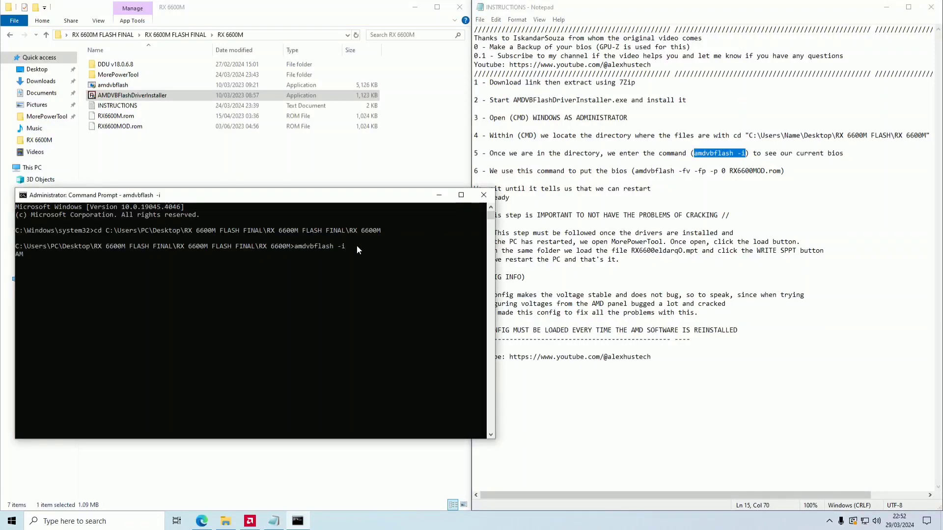
key(Return)
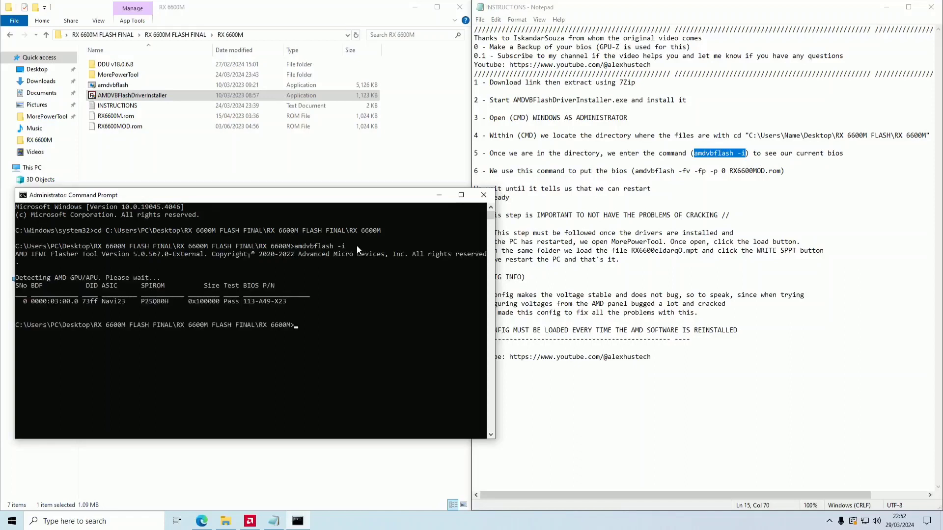
mouse_move(56, 282)
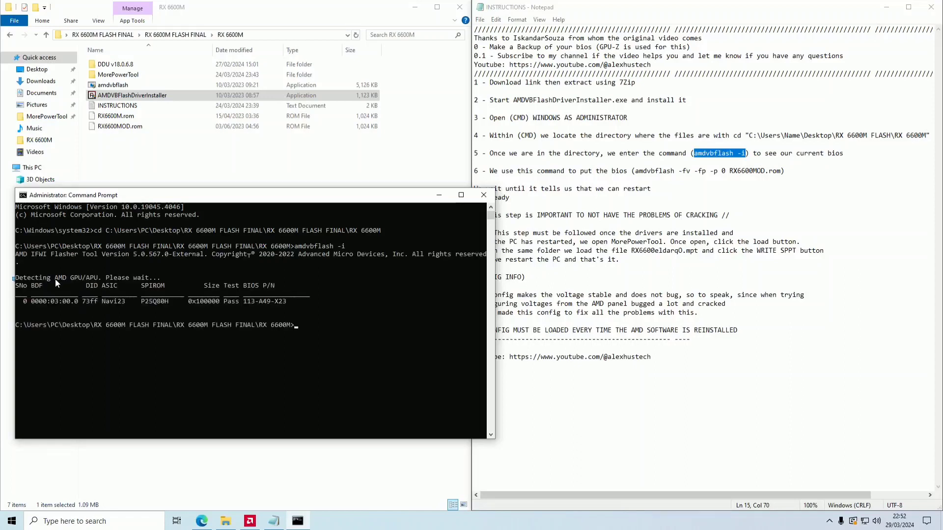
mouse_move(102, 315)
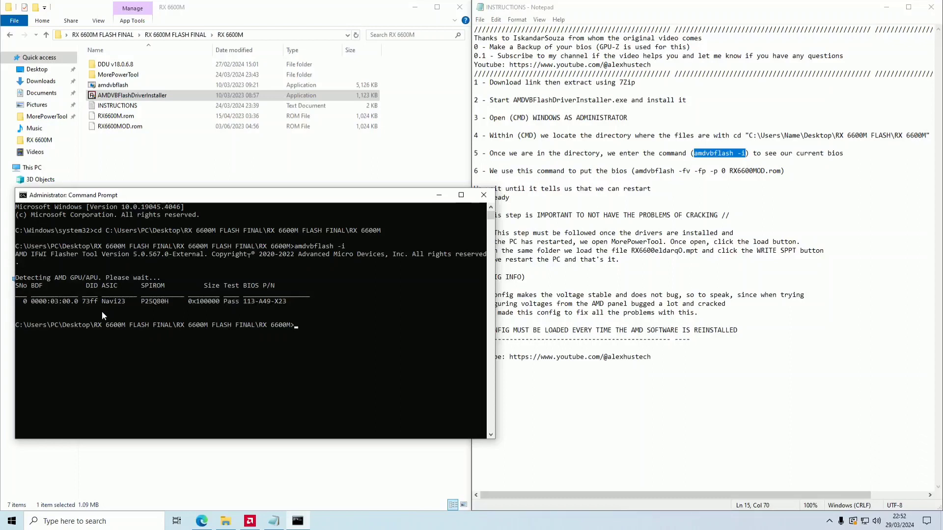
mouse_move(371, 310)
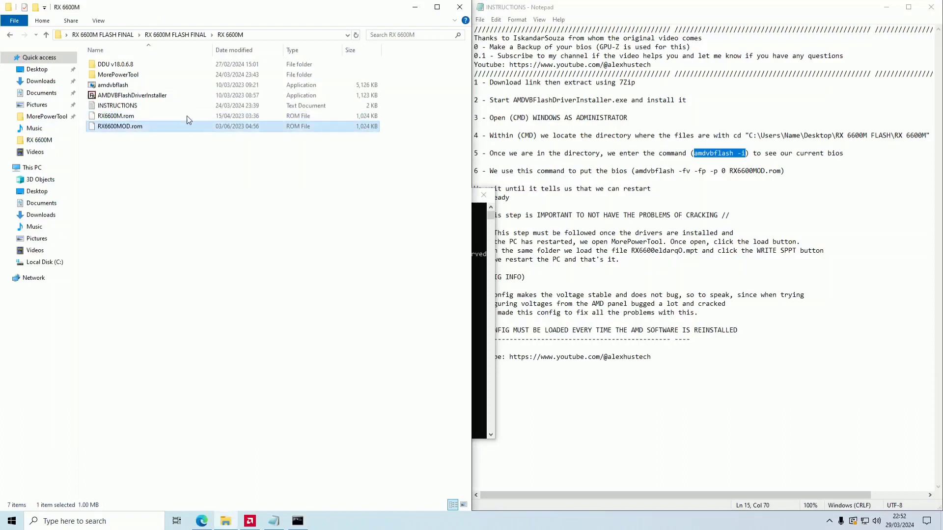
mouse_move(227, 129)
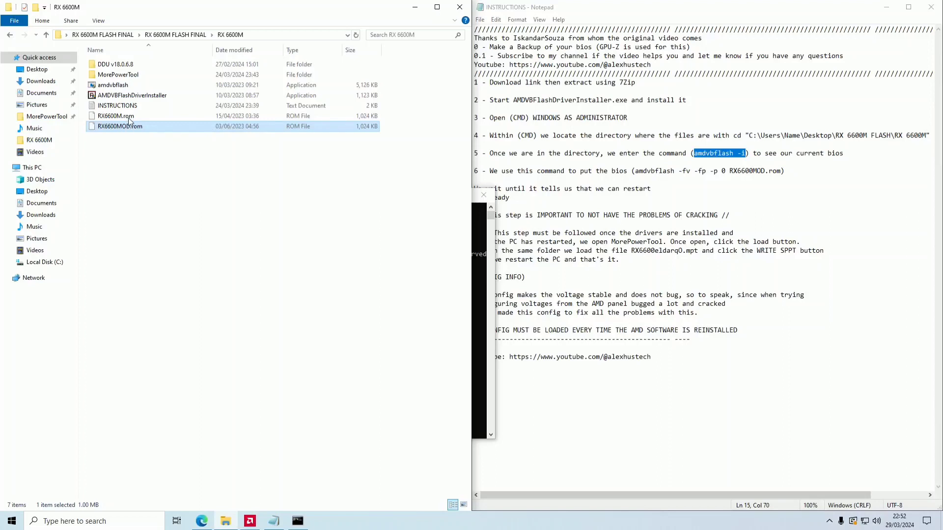
mouse_move(120, 126)
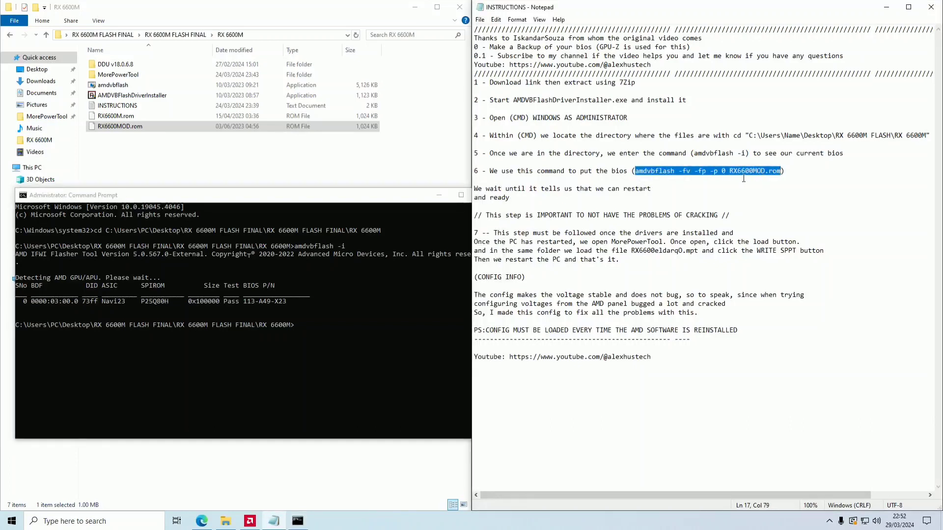
mouse_move(645, 162)
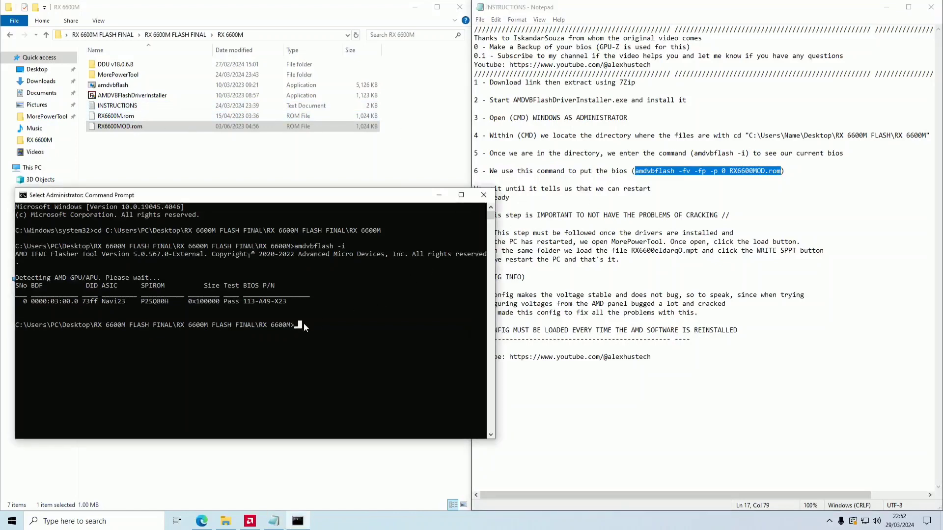
Enter 'amdvbflash -fv -fp -p 0 RX6600MOD.rom' at the prompt and minimise the console.
text(amdvbflash -fv -fp -p 0 RX6600MOD.rom)
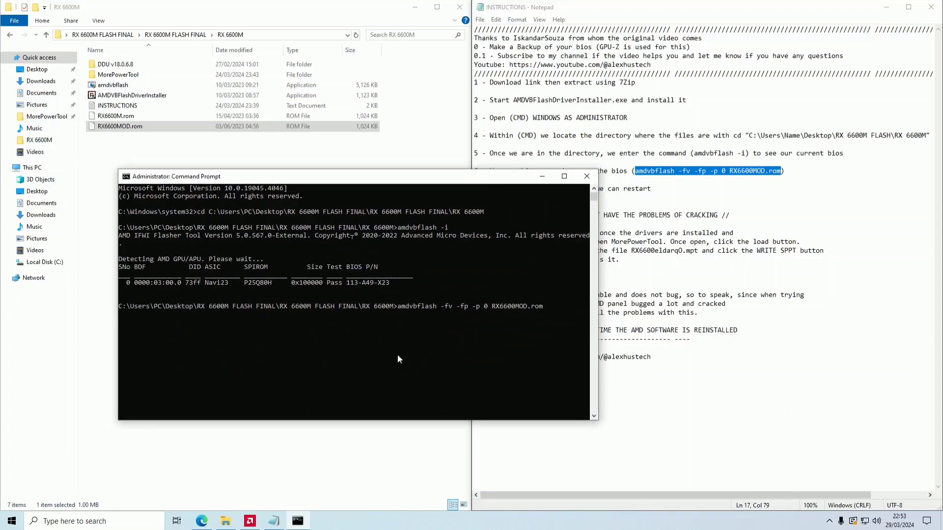
mouse_move(377, 180)
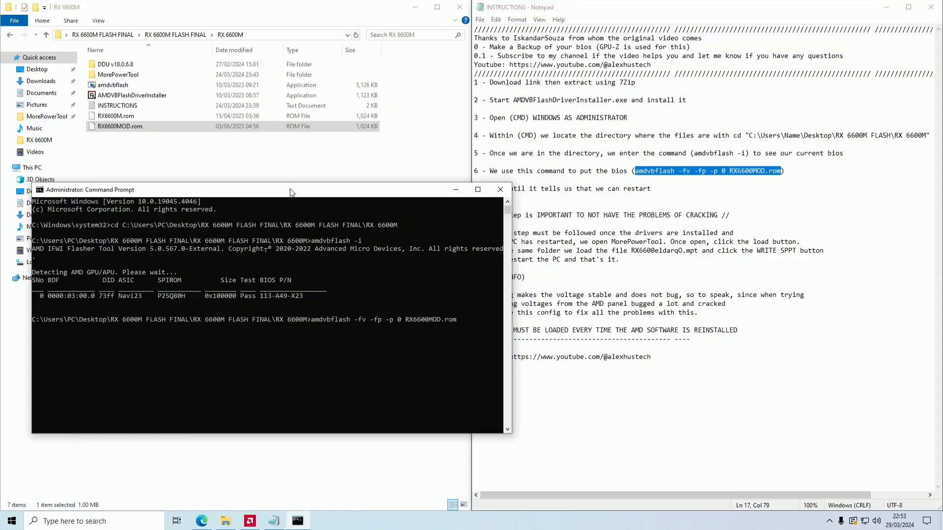
mouse_move(443, 202)
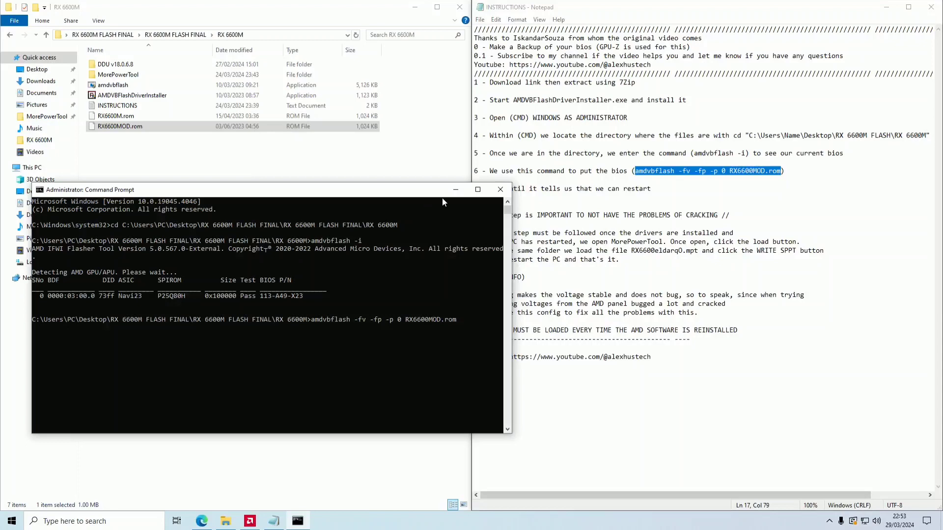
mouse_move(455, 190)
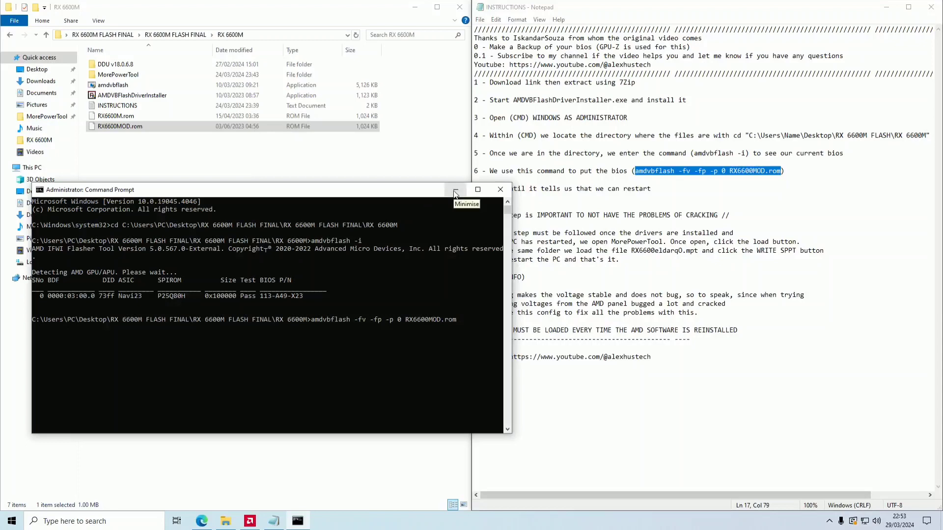
click(456, 190)
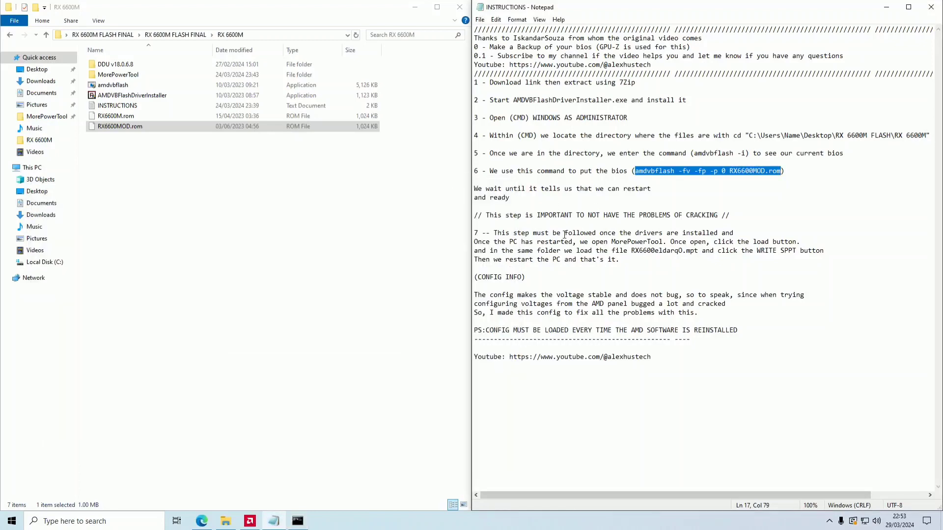
Launch MorePowerTool from its folder, letting it run past the SmartScreen warning.
click(115, 116)
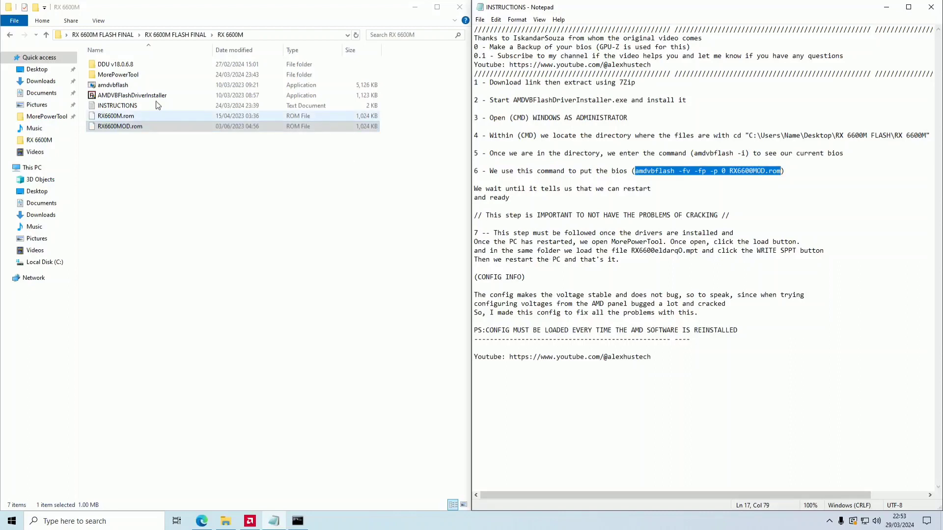
double_click(118, 74)
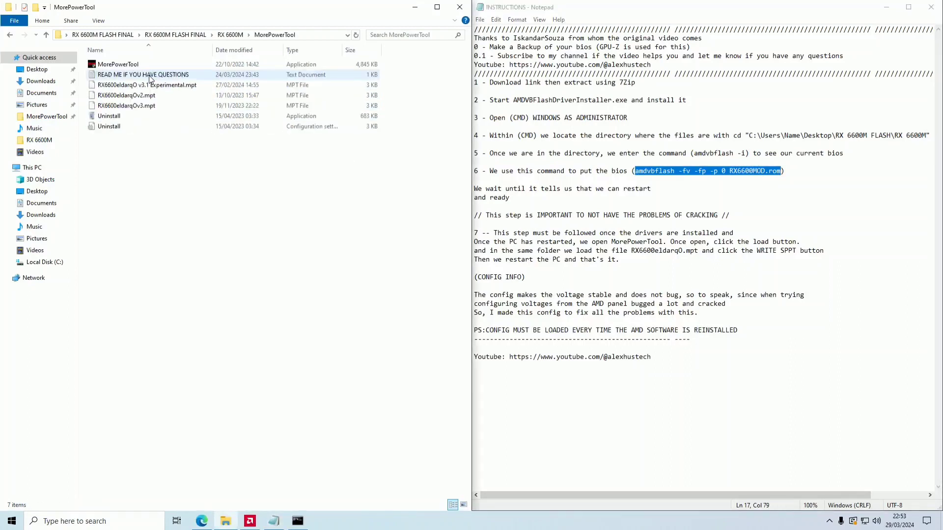
mouse_move(174, 85)
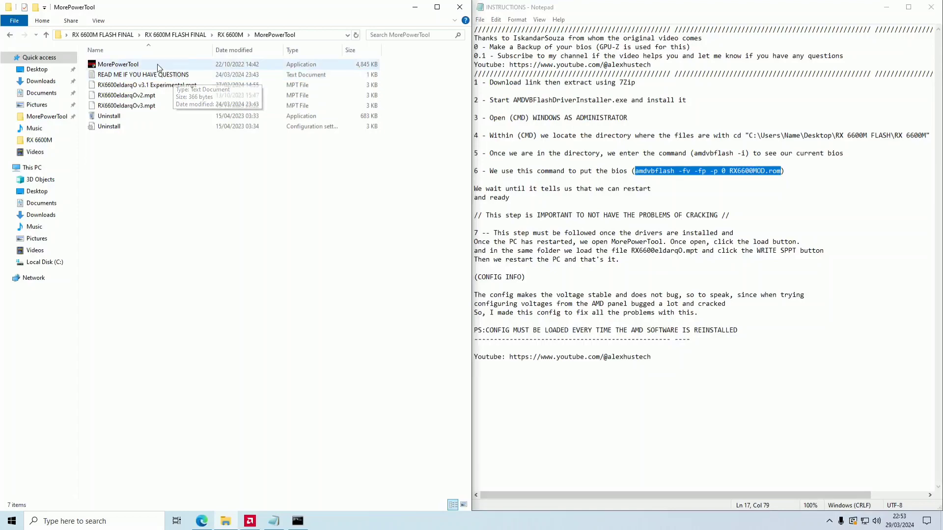
double_click(117, 65)
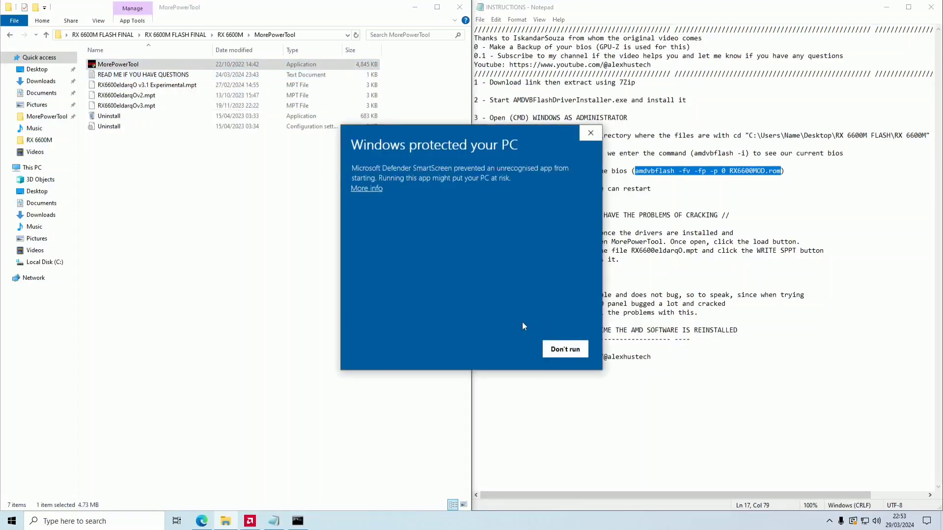
click(365, 188)
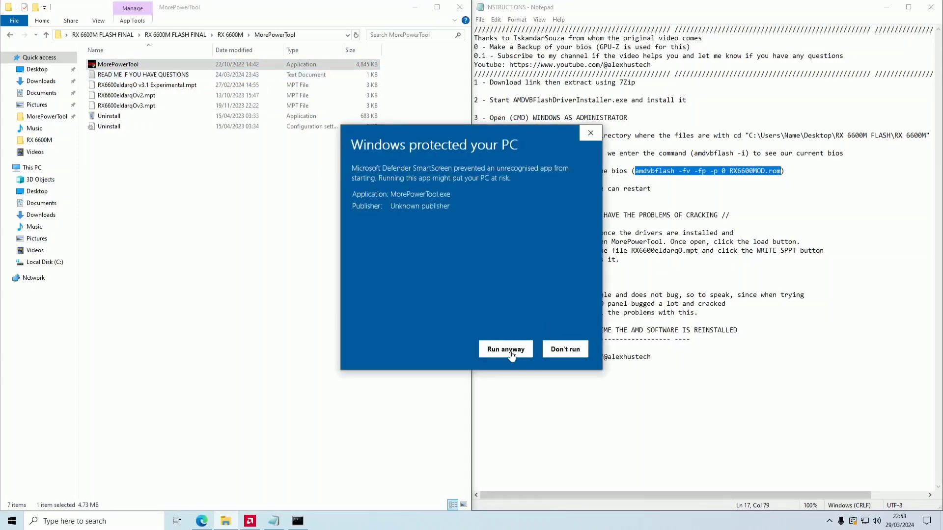
click(505, 349)
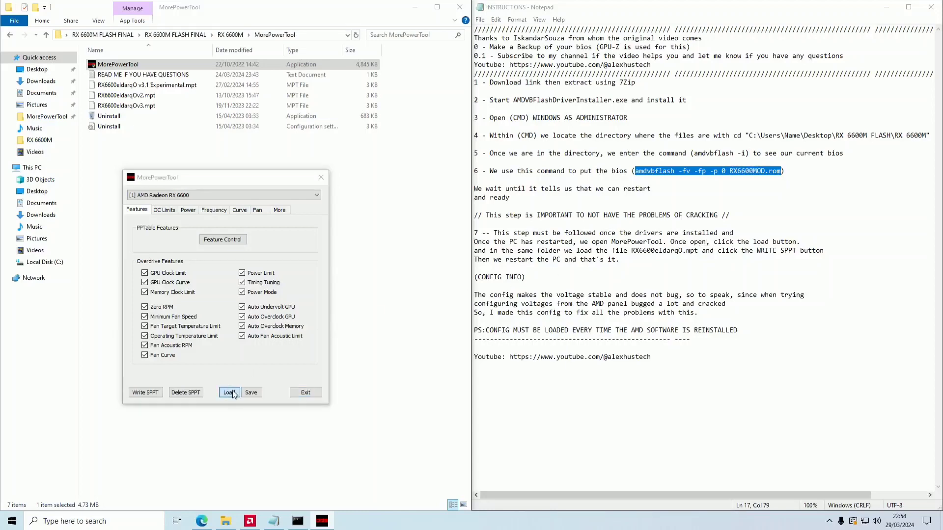
Load the RX6600eldarqOv3.mpt configuration file into MorePowerTool.
click(227, 392)
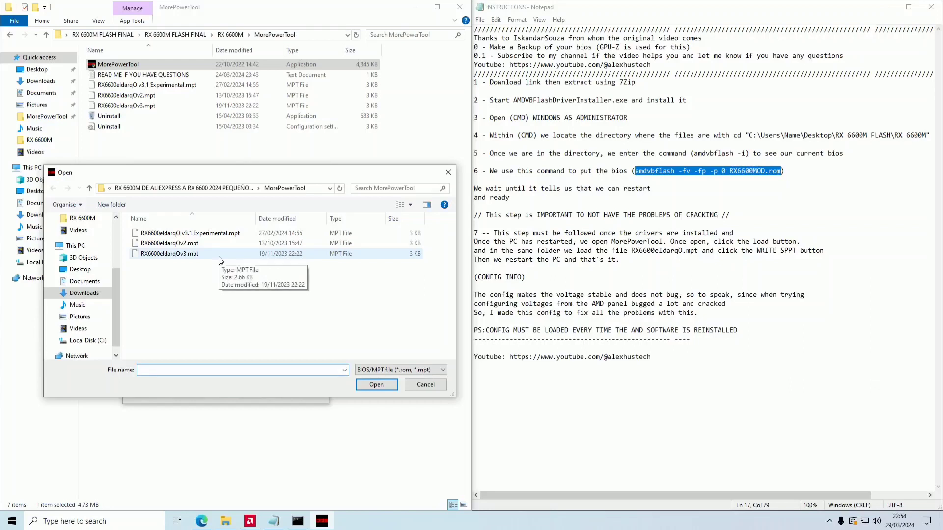
mouse_move(199, 243)
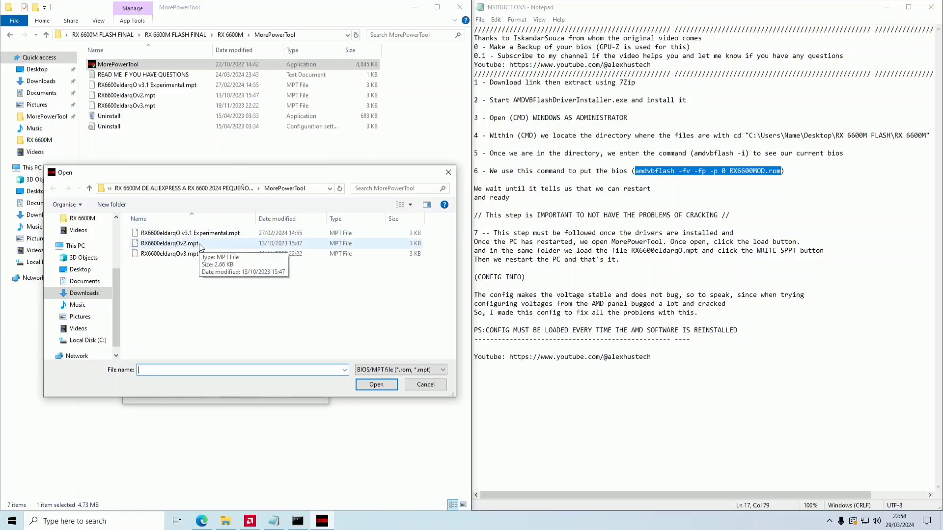
mouse_move(171, 254)
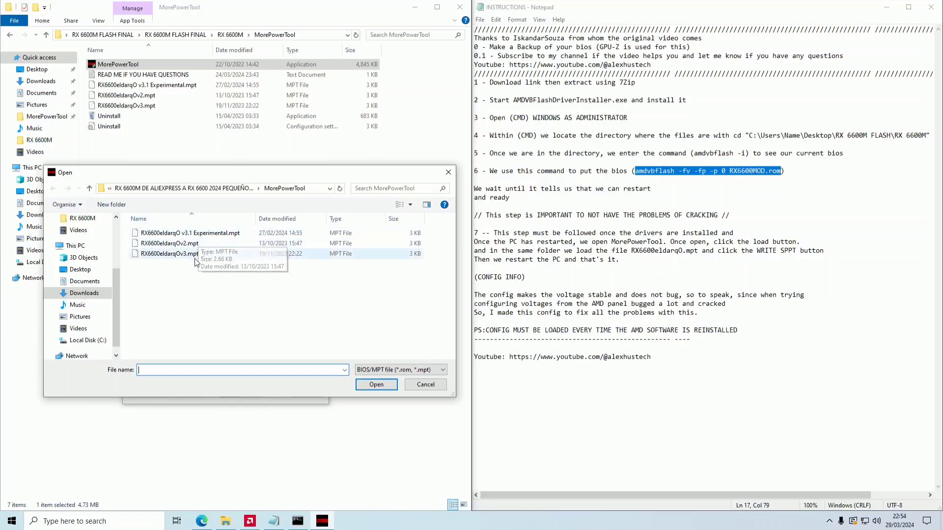
mouse_move(174, 253)
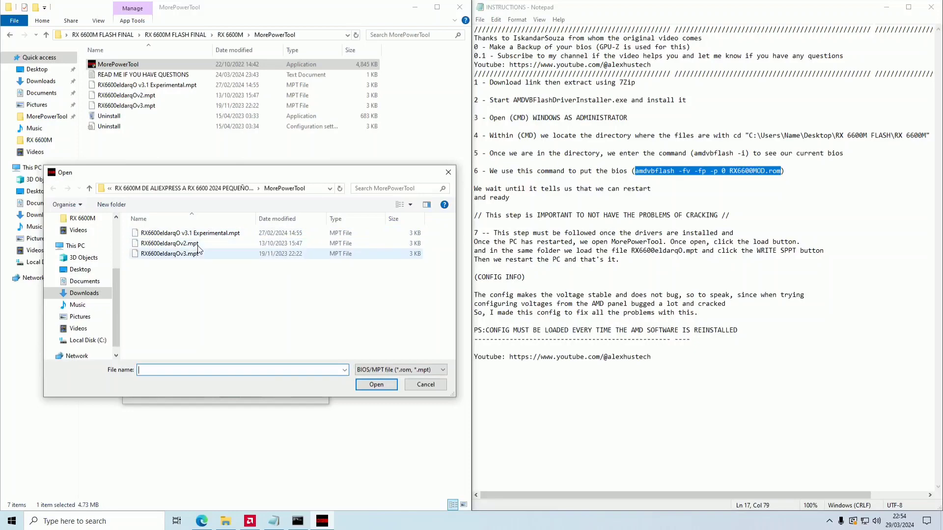
click(171, 253)
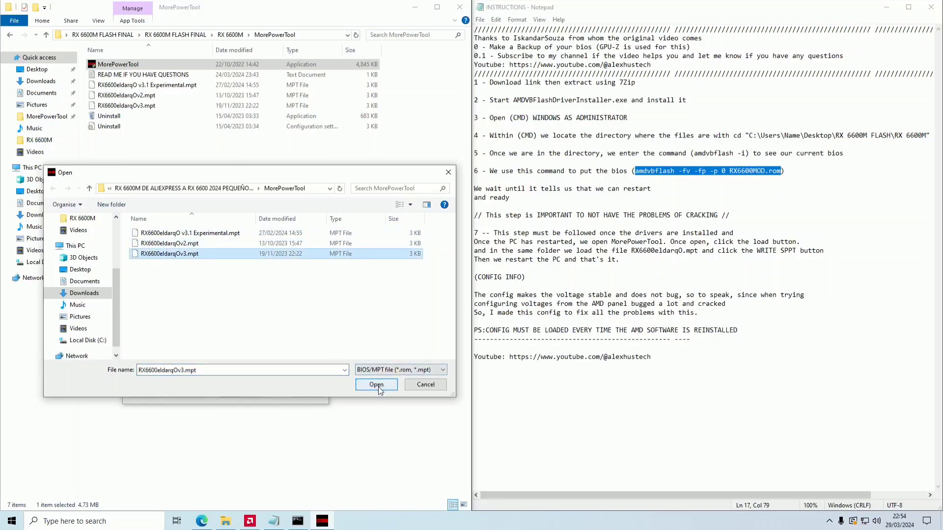
click(376, 385)
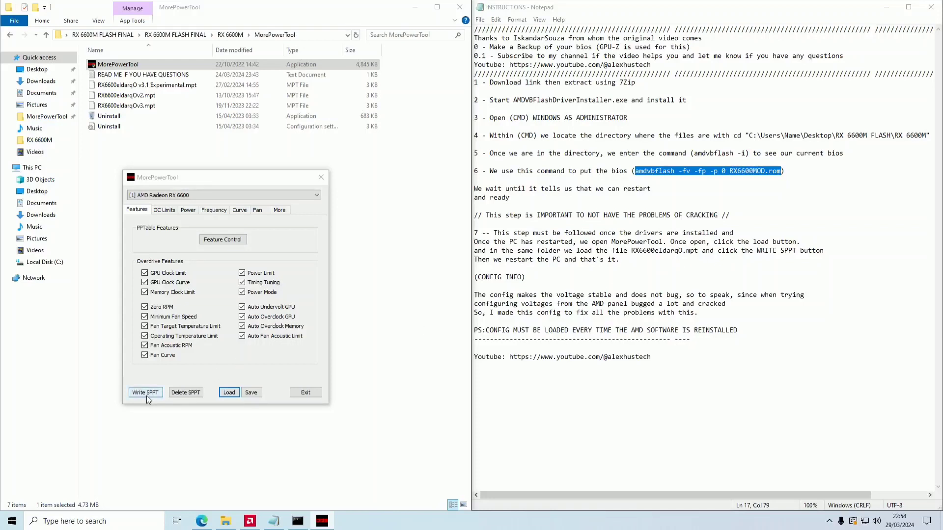
mouse_move(401, 380)
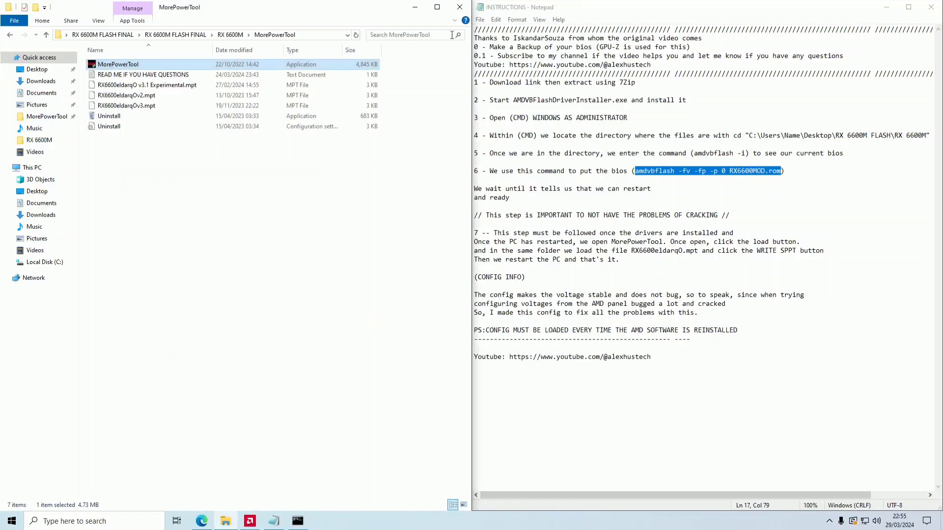
Close the MorePowerTool File Explorer window.
click(460, 6)
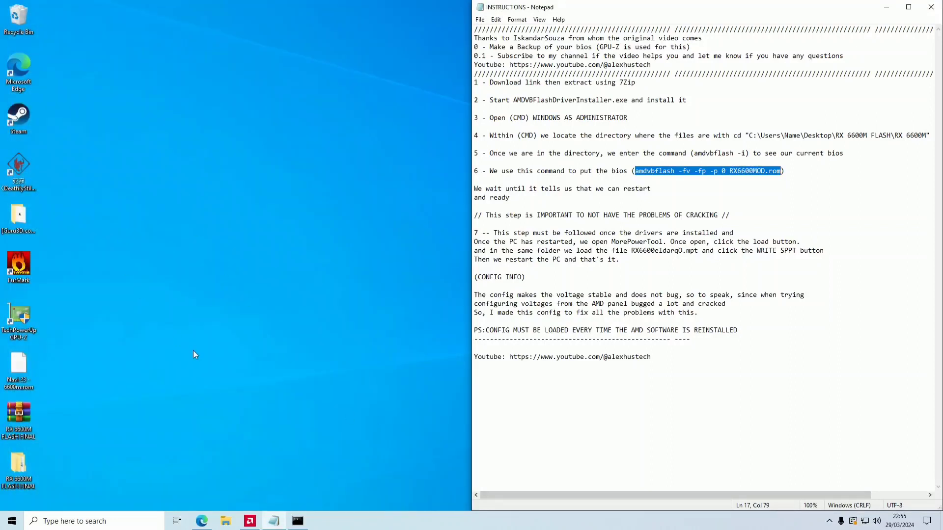
mouse_move(26, 269)
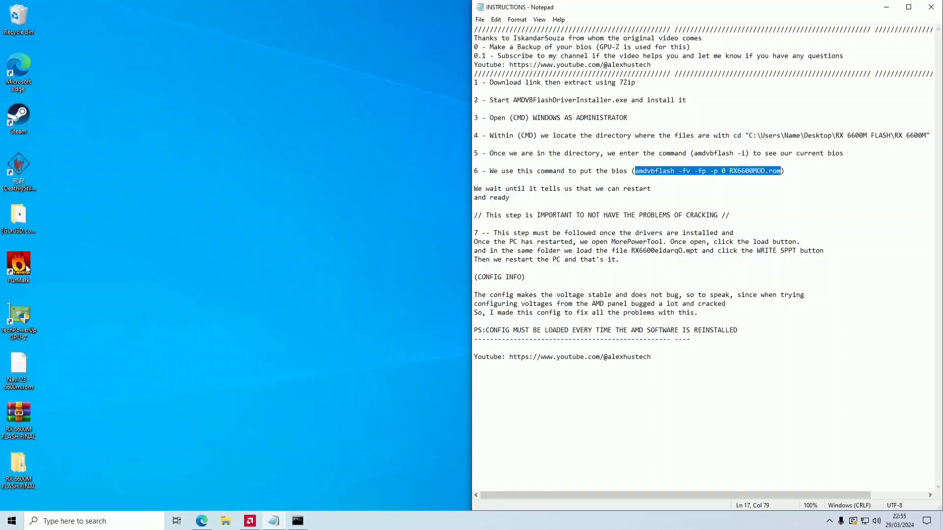
mouse_move(206, 199)
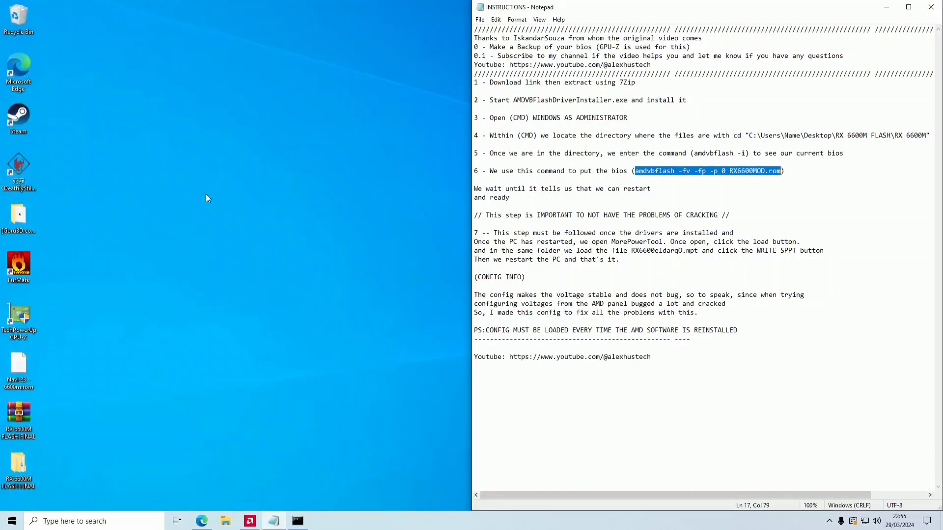
mouse_move(159, 419)
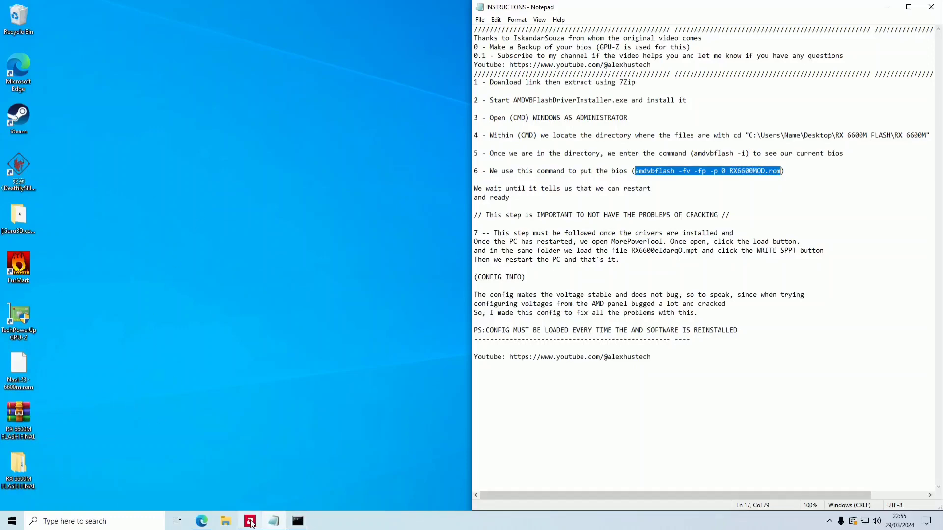
Launch AMD Software and go to Performance > Tuning for the RX 6600.
click(249, 521)
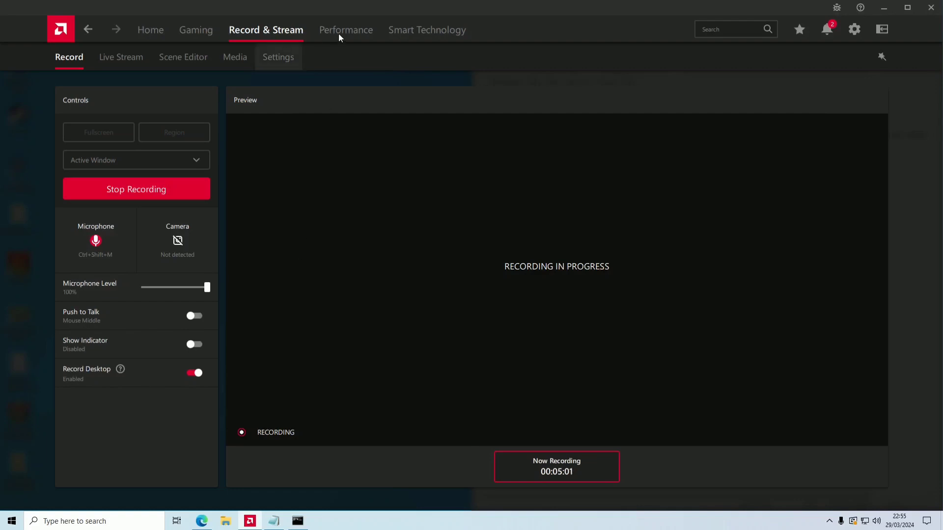
click(346, 29)
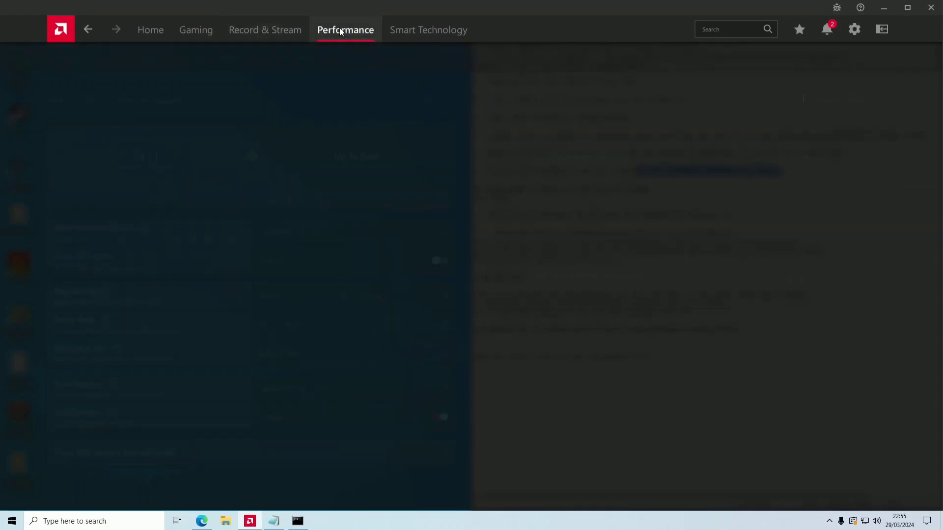
click(345, 29)
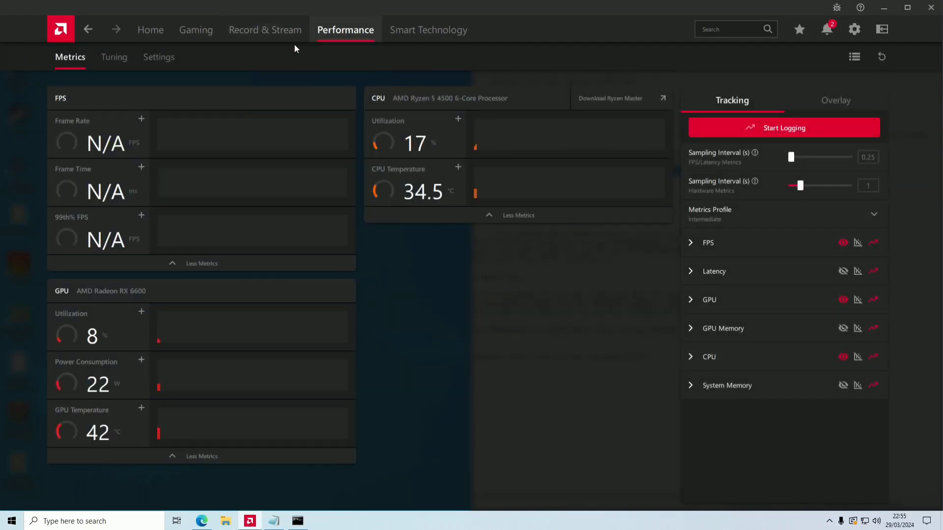
click(113, 57)
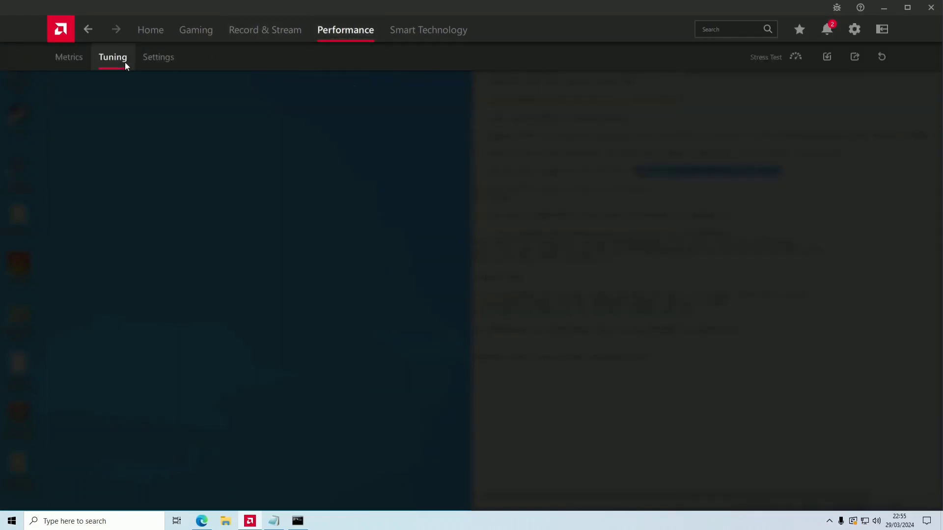
click(112, 56)
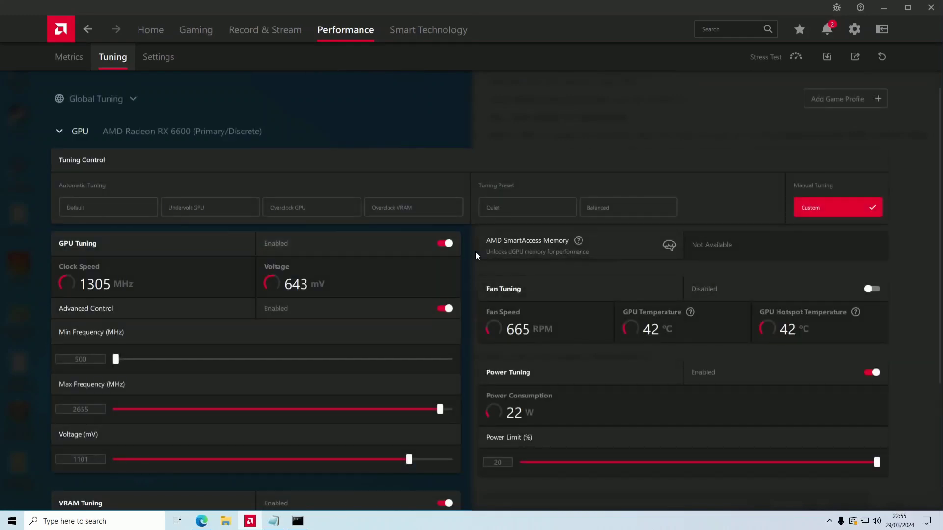
Scroll through the GPU, VRAM, fan and power tuning sections.
scroll(down, 3)
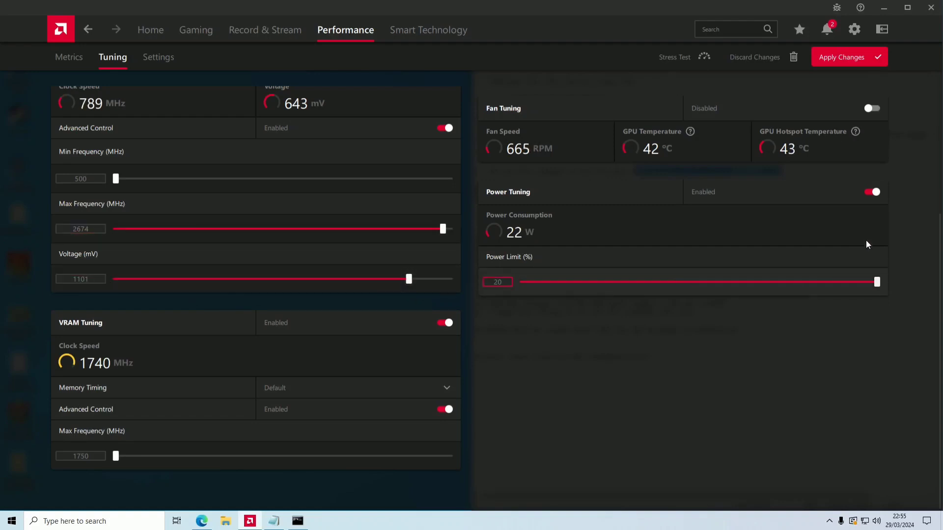
scroll(up, 3)
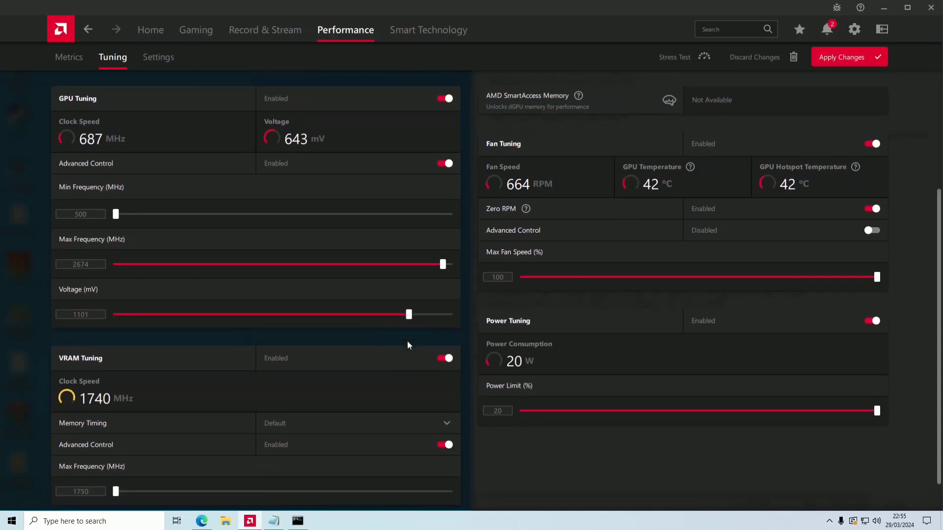
scroll(down, 3)
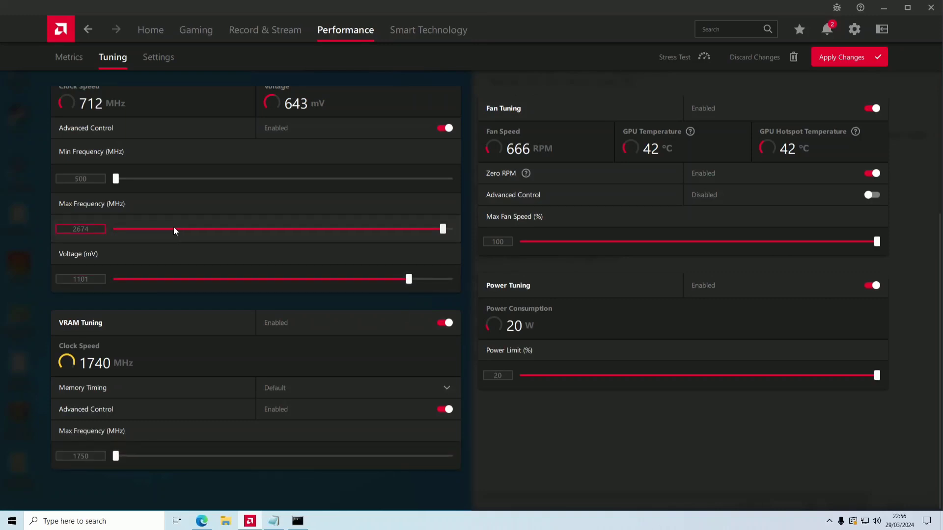
mouse_move(274, 521)
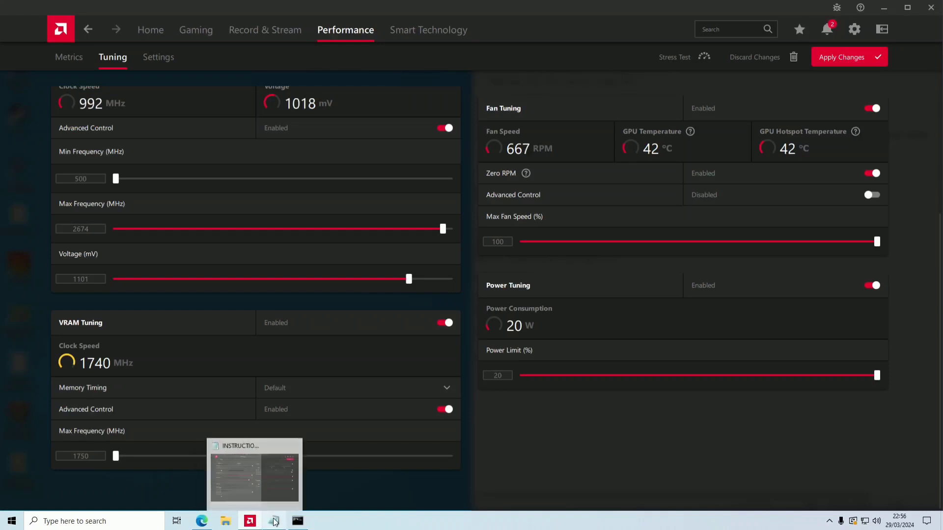
mouse_move(486, 437)
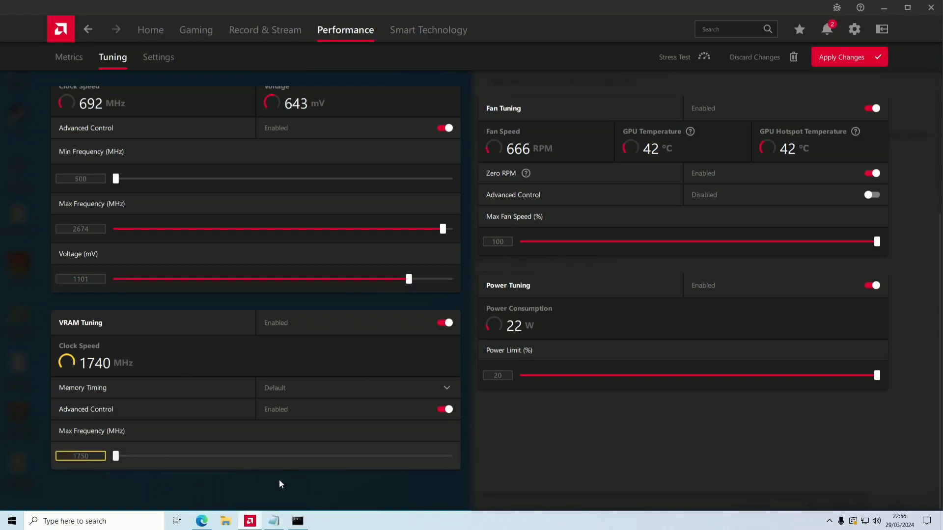
mouse_move(249, 520)
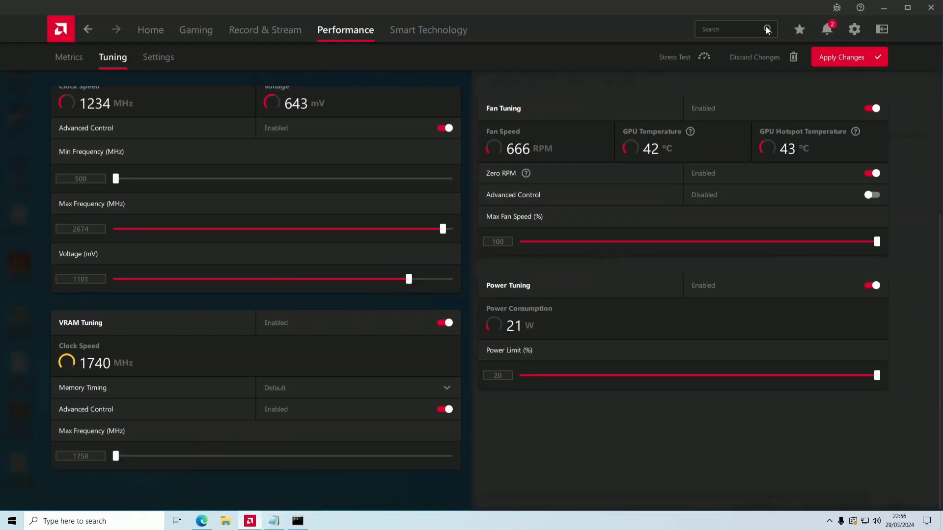
Open the System settings page to confirm the RX 6600 with 8176 MB VRAM.
click(855, 29)
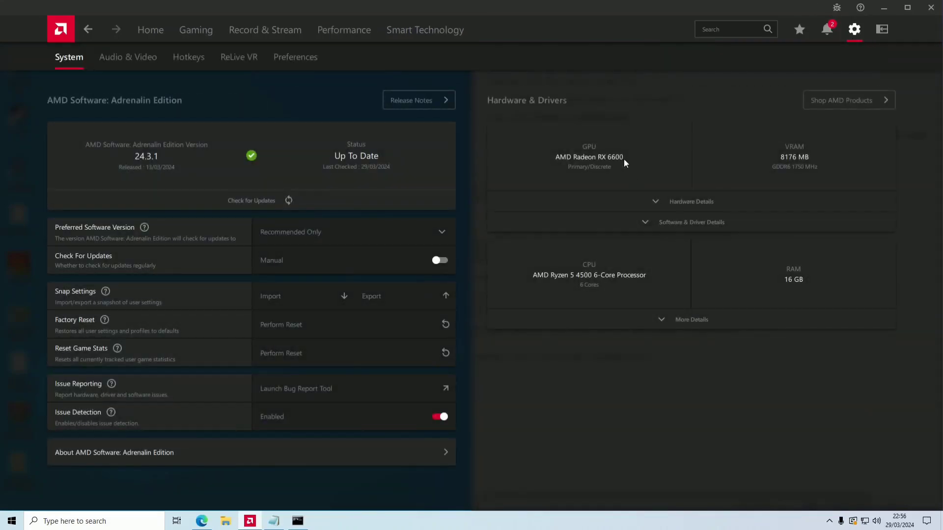
mouse_move(641, 176)
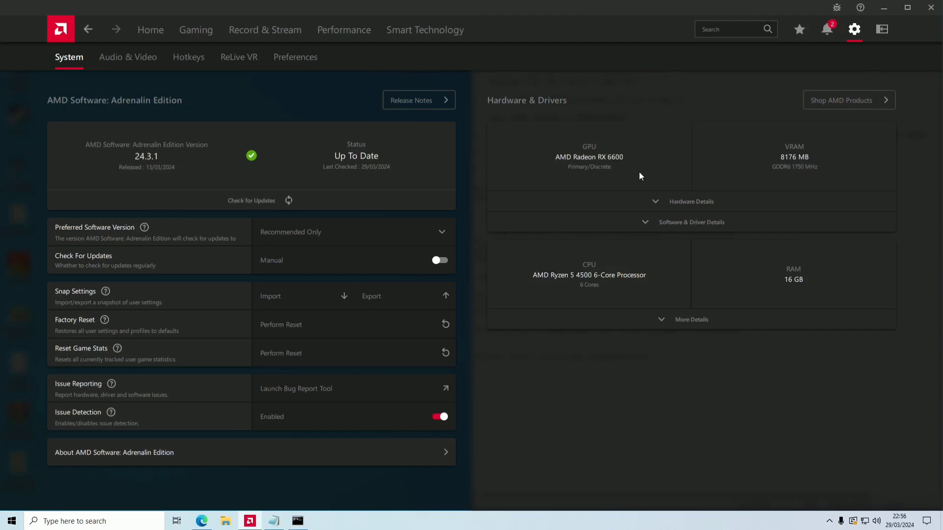